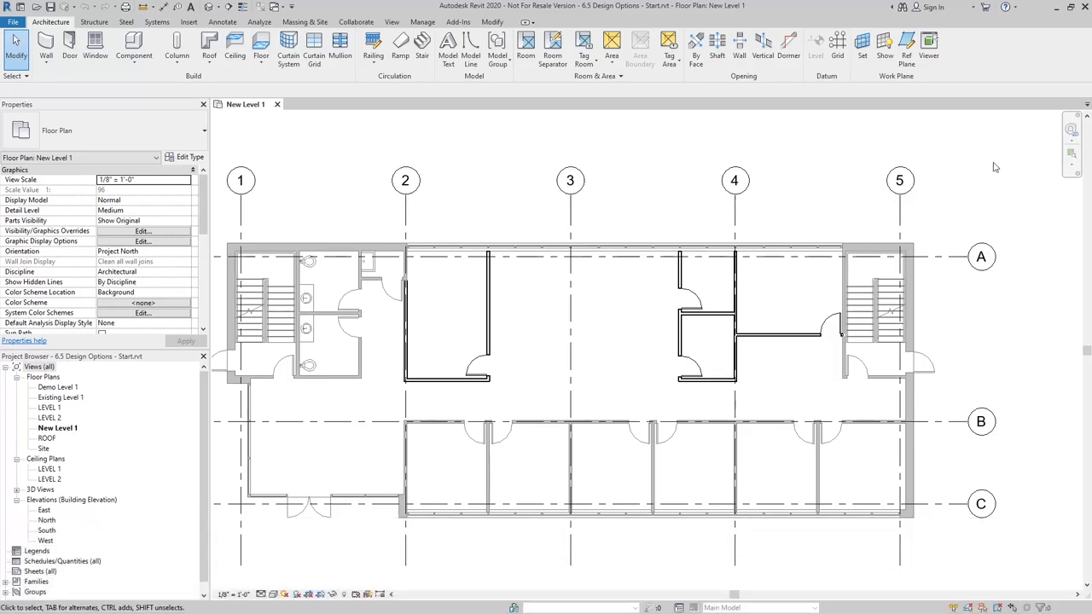
mouse_move(620, 523)
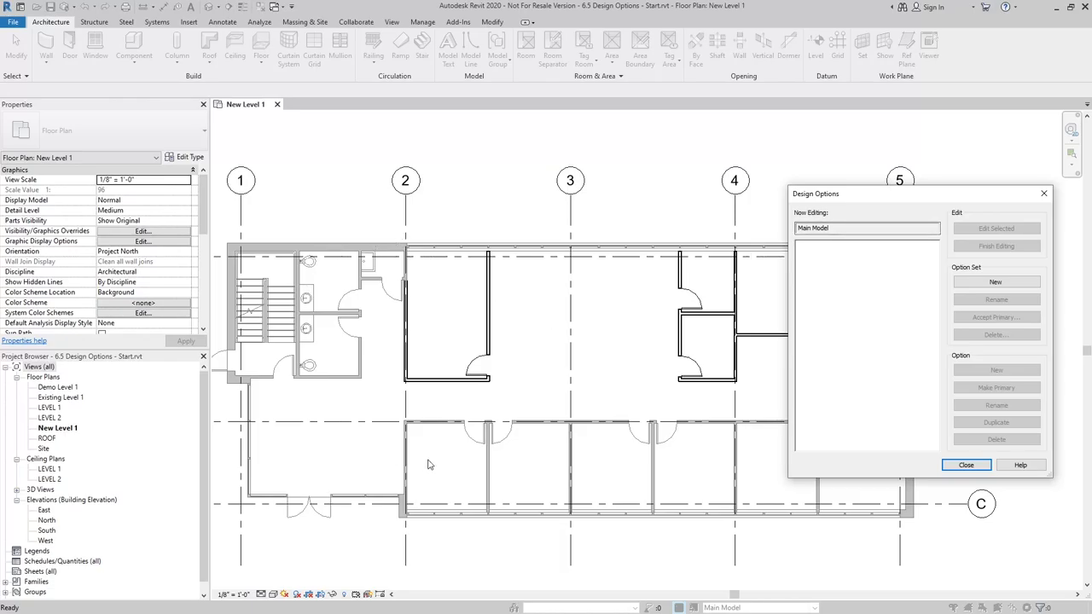
mouse_move(563, 252)
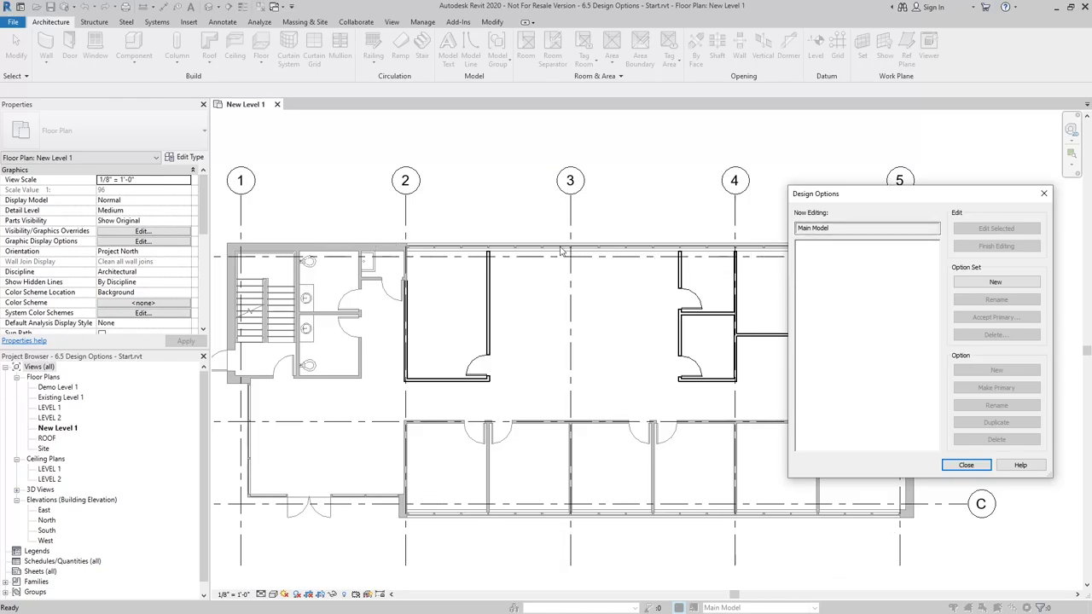
mouse_move(671, 184)
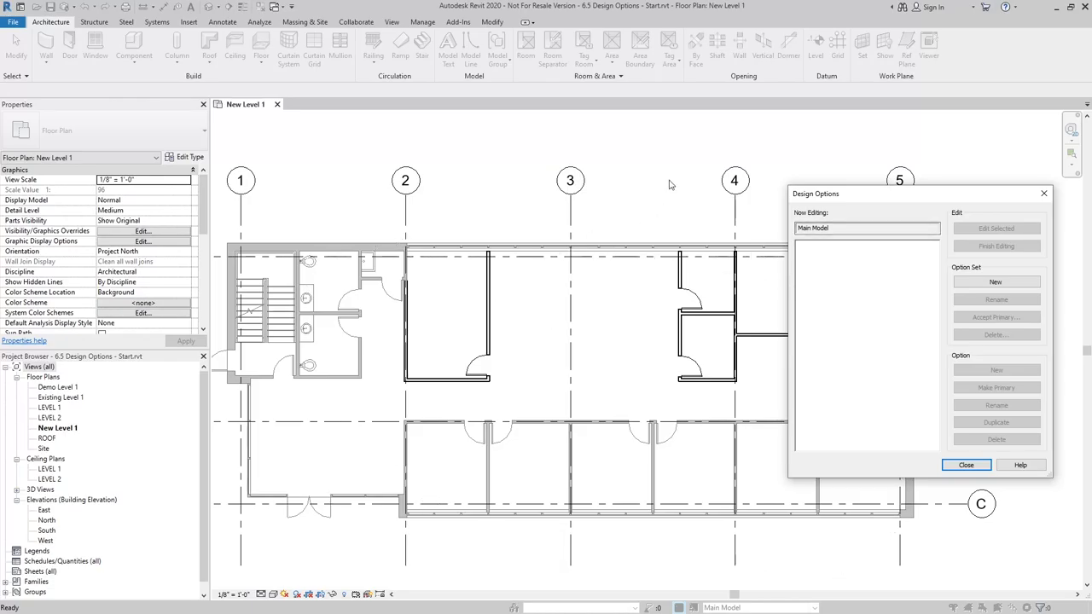
mouse_move(682, 178)
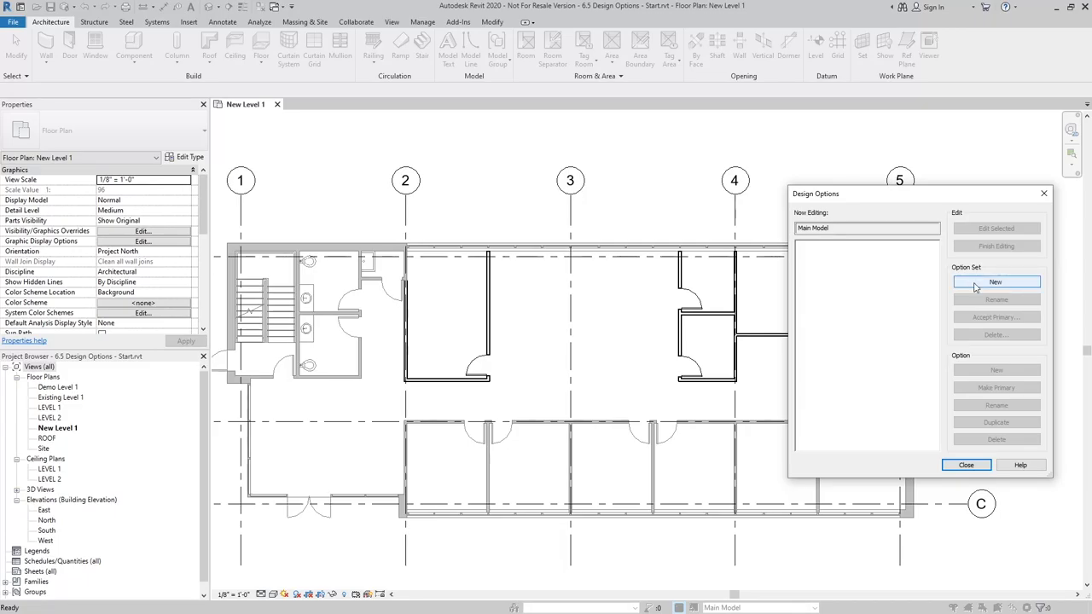
Step: Create Option Set 1 and start editing its primary Option 1
left_click(995, 282)
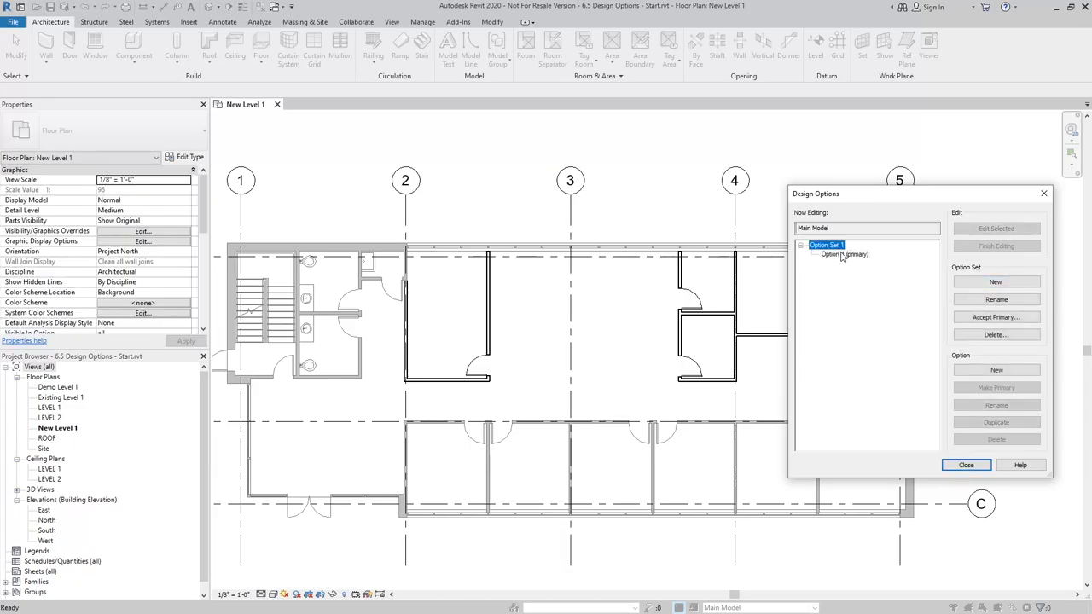
left_click(841, 254)
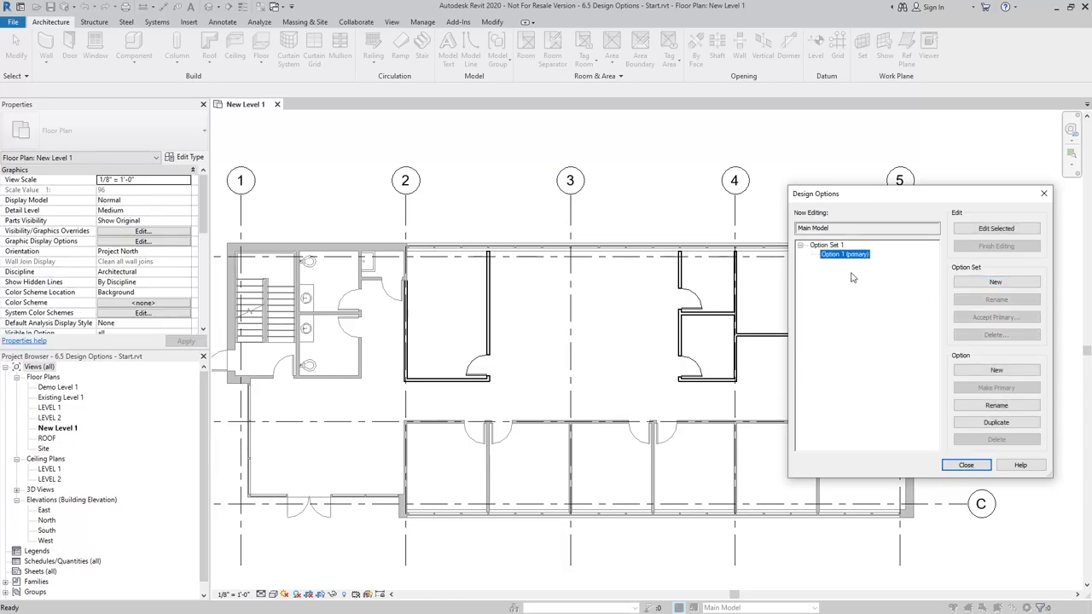
mouse_move(899, 292)
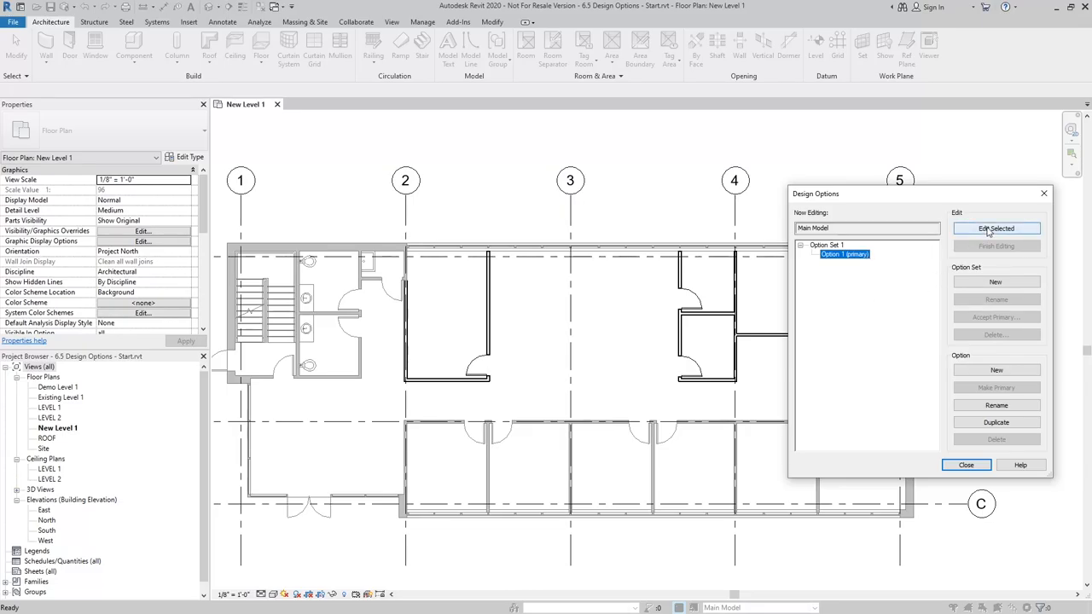
left_click(996, 227)
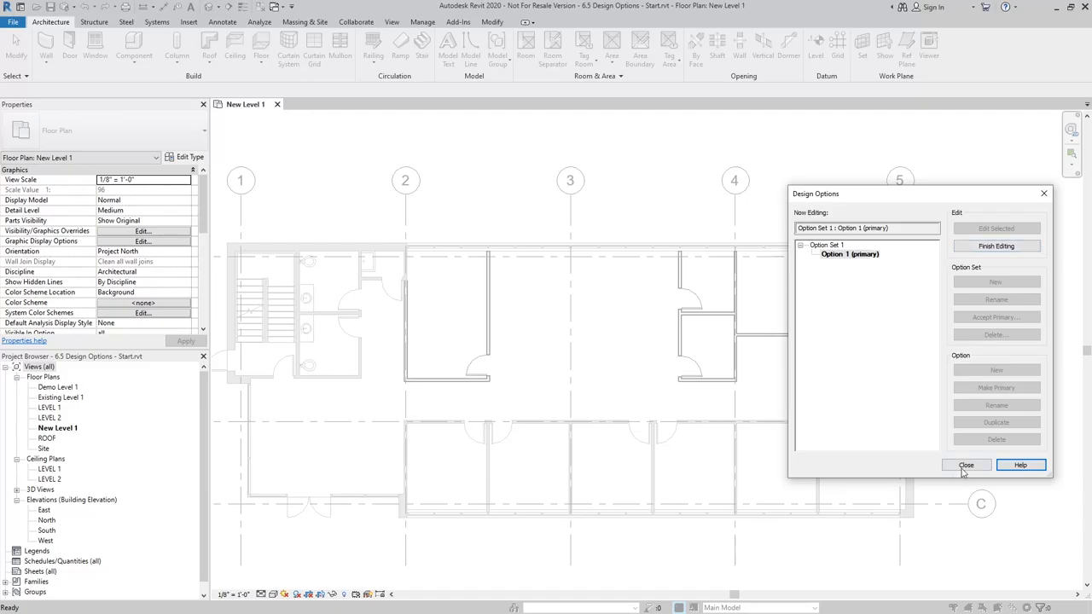
Step: Select the upper rooms' partition walls near grid 4 to assign them to Option 1
left_click(966, 465)
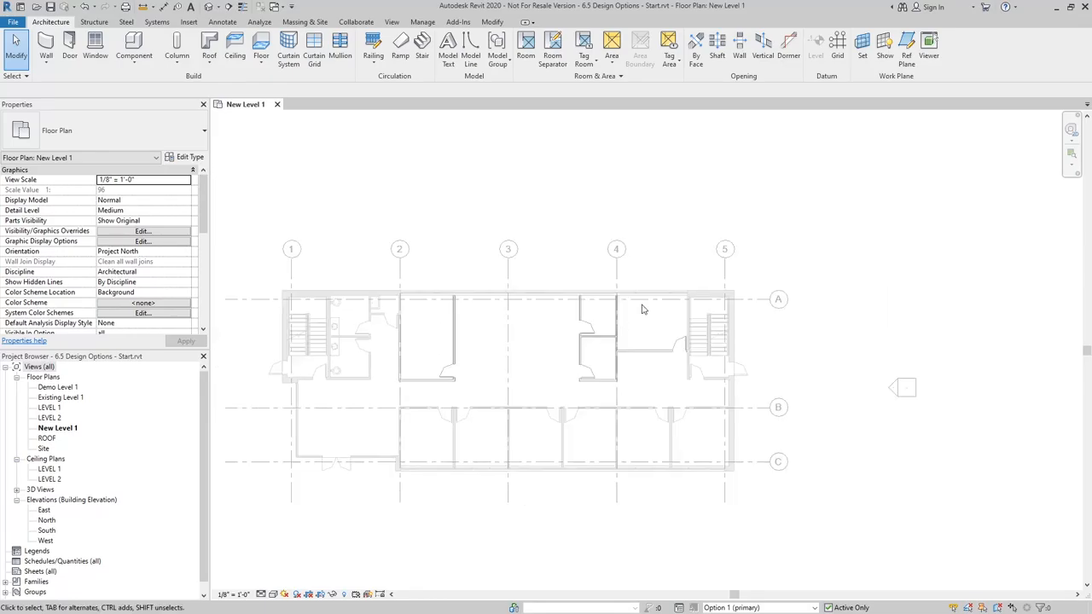
mouse_move(560, 361)
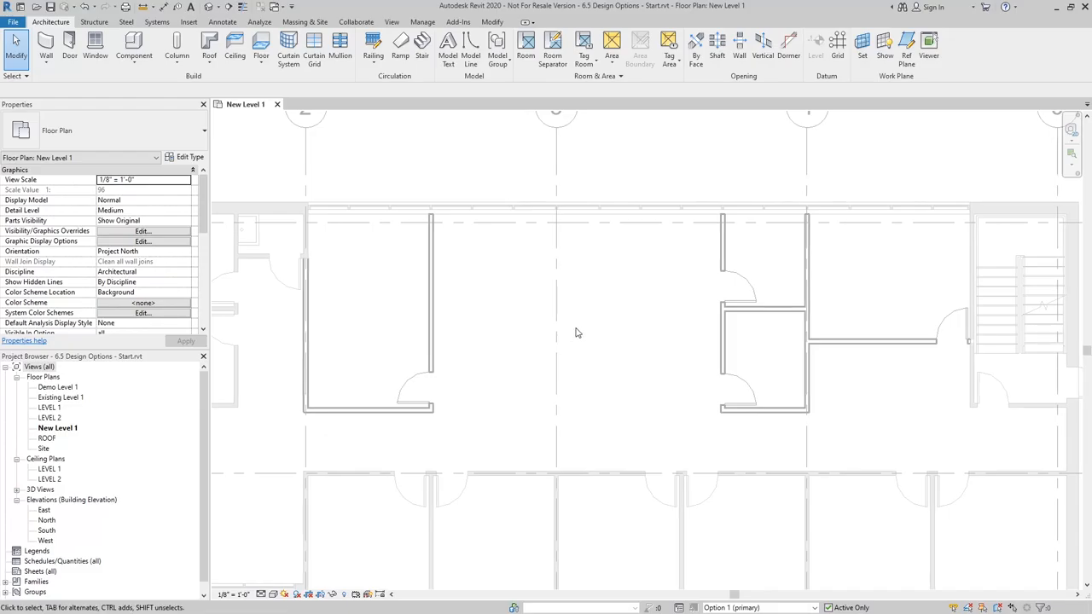
mouse_move(450, 379)
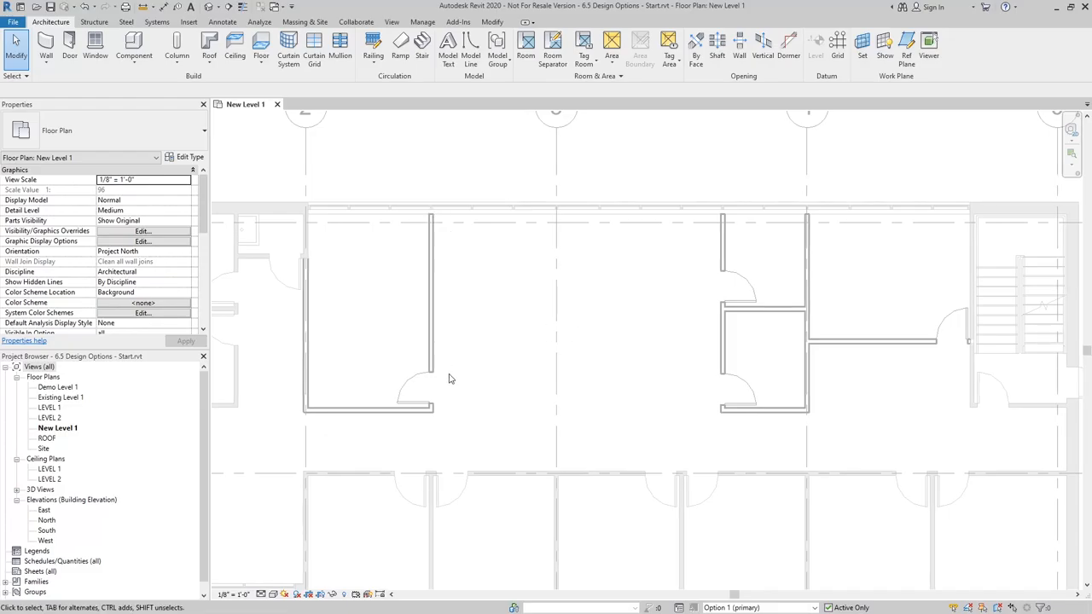
mouse_move(527, 313)
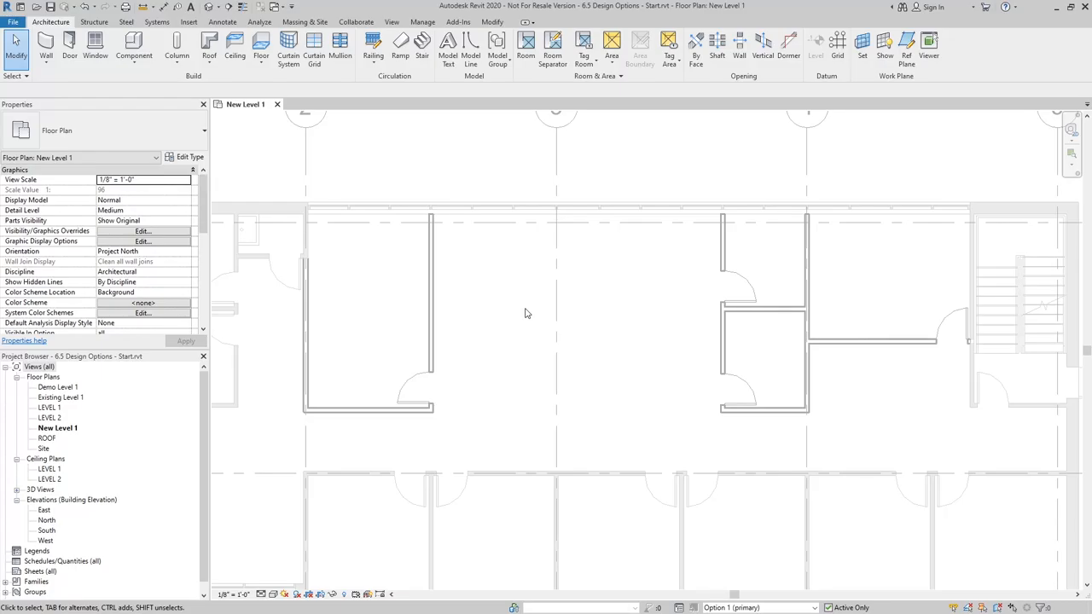
mouse_move(431, 220)
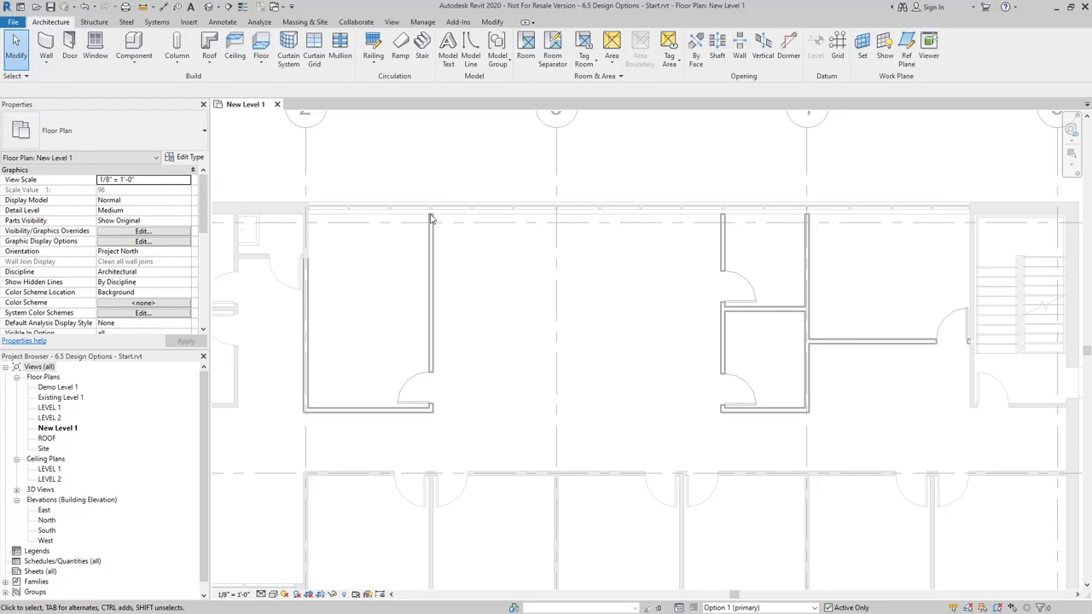
mouse_move(726, 544)
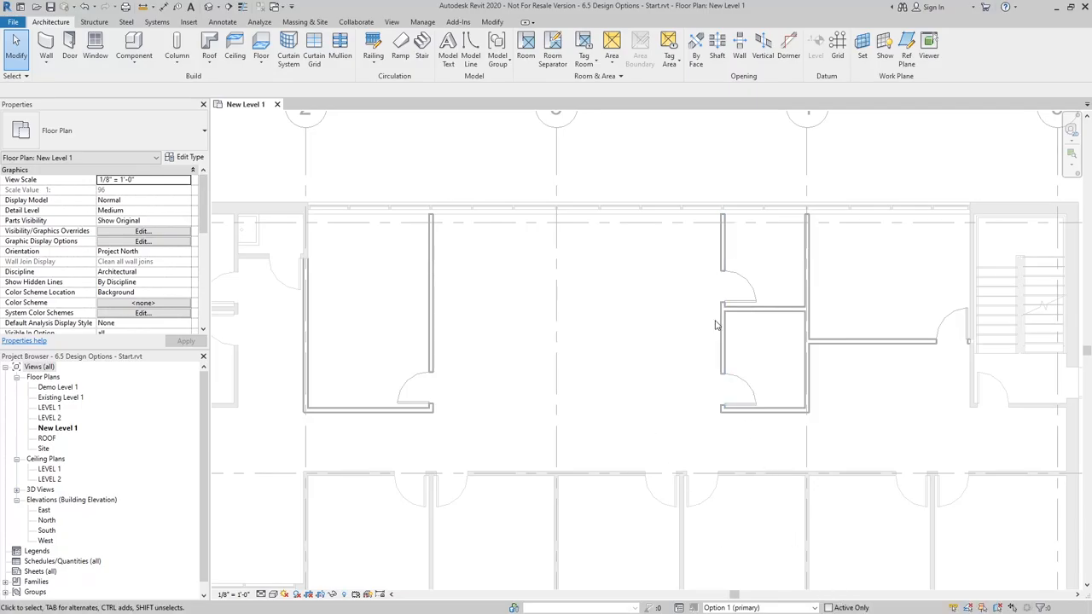
left_click(764, 307)
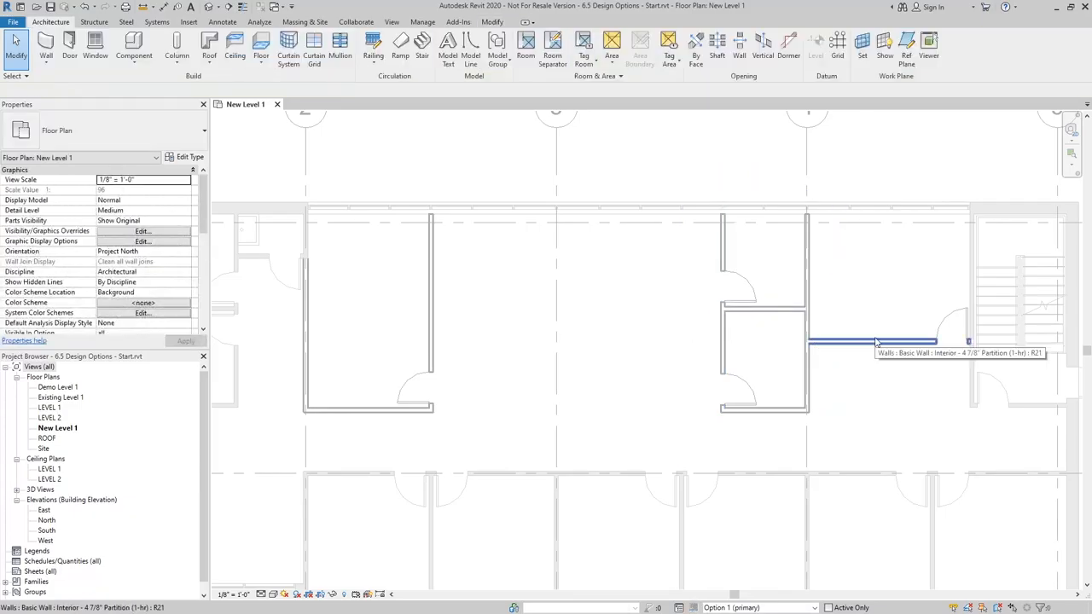
left_click(874, 343)
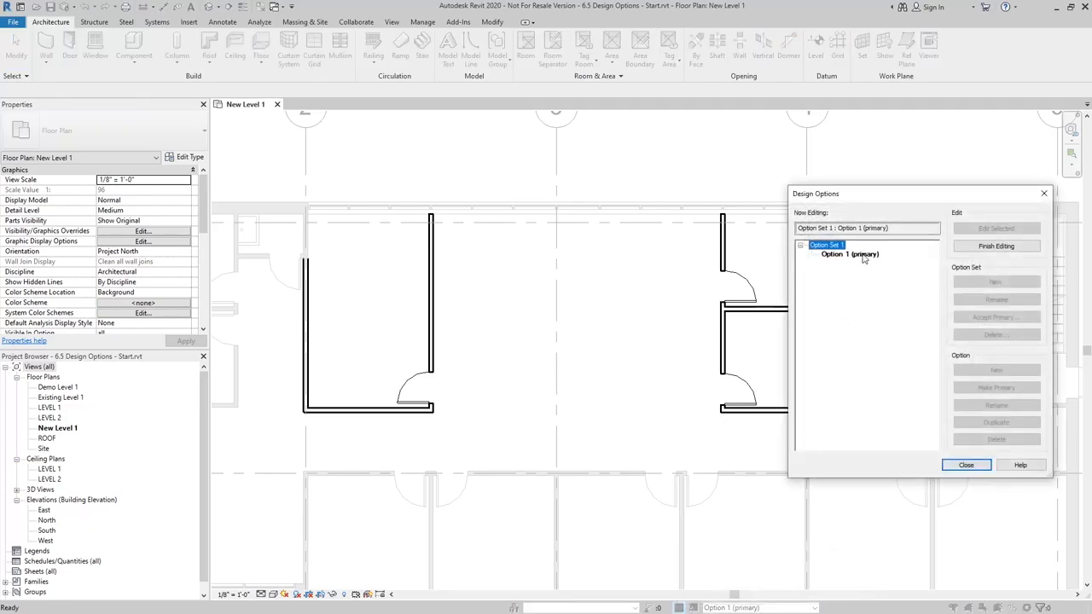
Step: Finish editing Option 1 and close the Design Options dialog
left_click(995, 246)
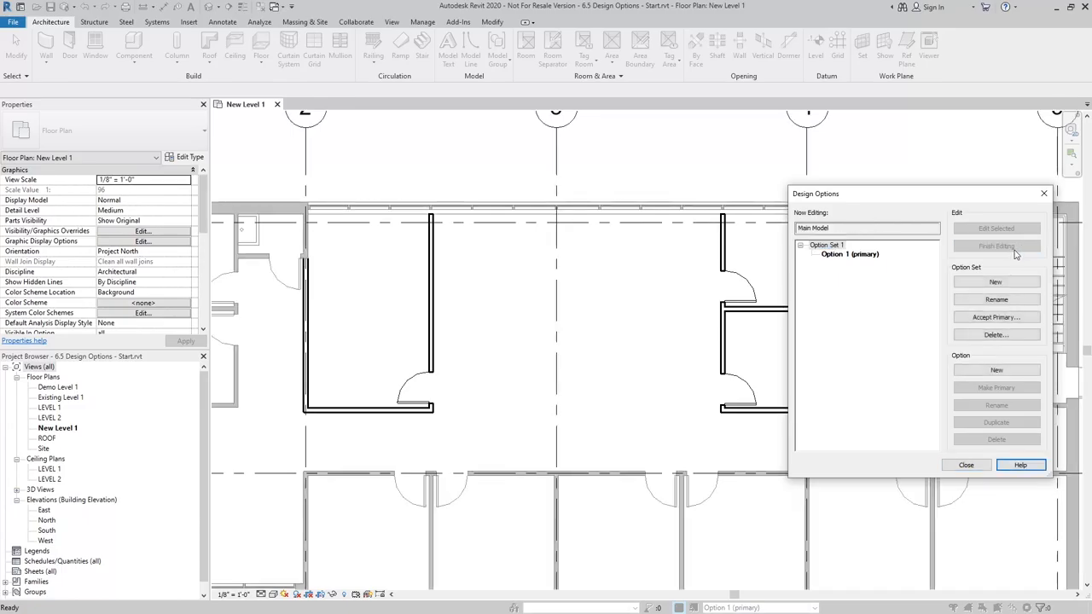
left_click(964, 465)
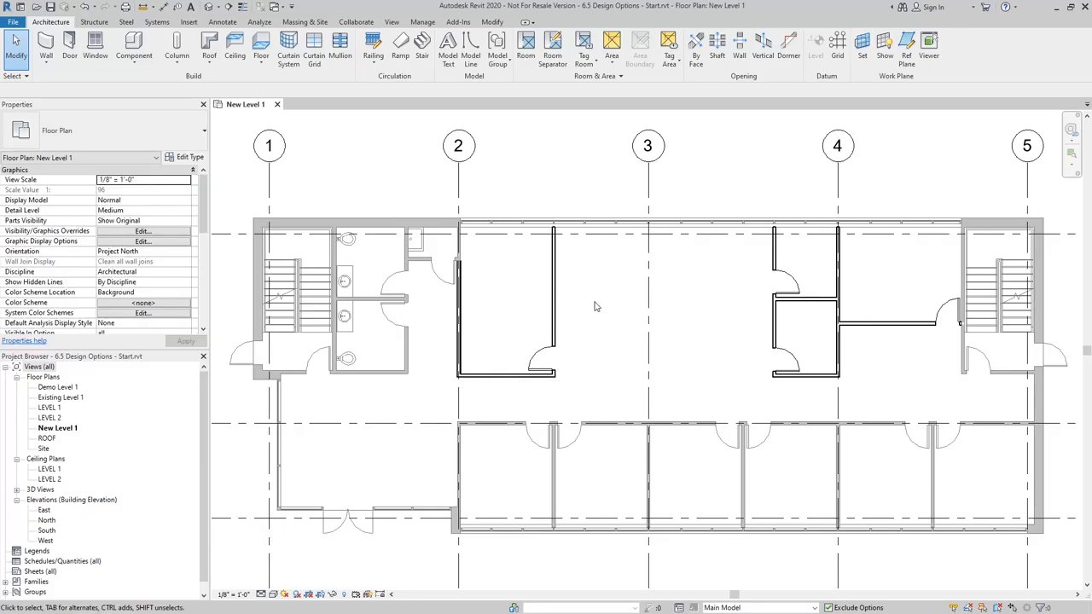
mouse_move(629, 310)
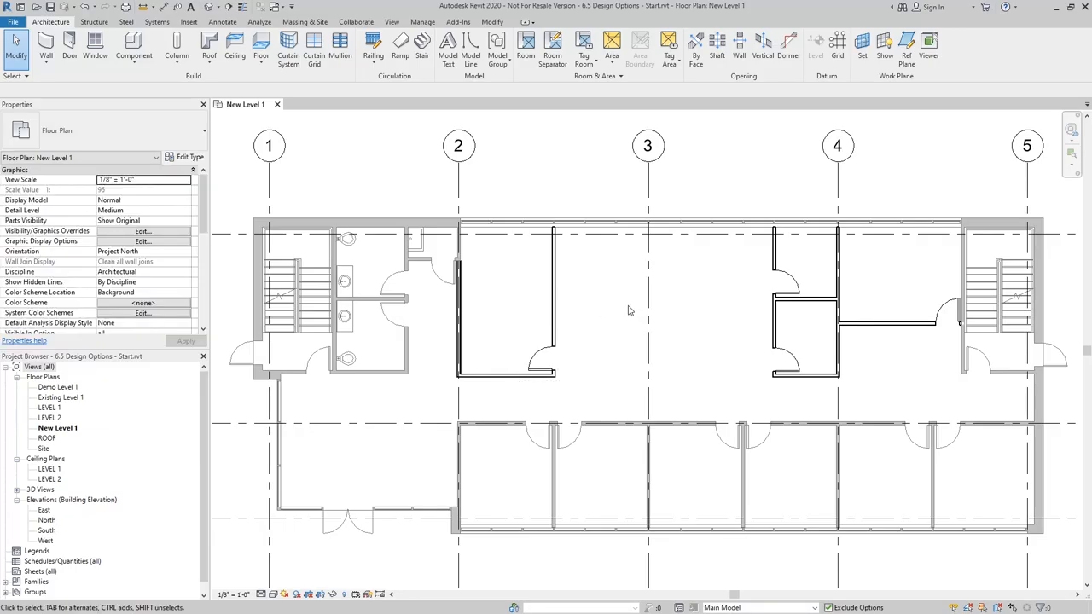
mouse_move(713, 321)
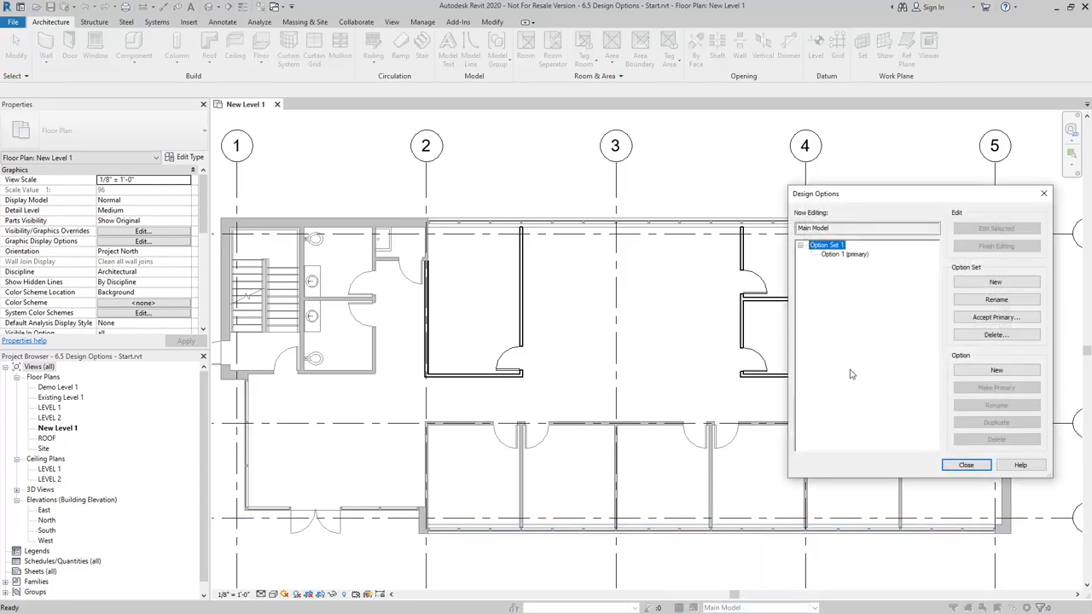
Step: Add Option 2 to Option Set 1, start editing it, and close the dialog
left_click(841, 254)
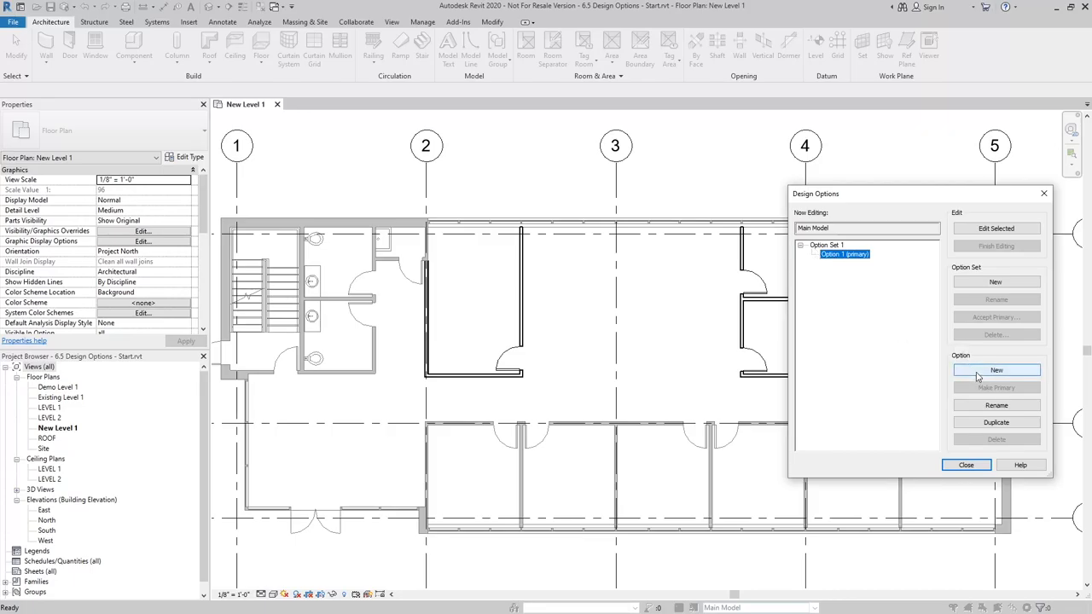
left_click(996, 369)
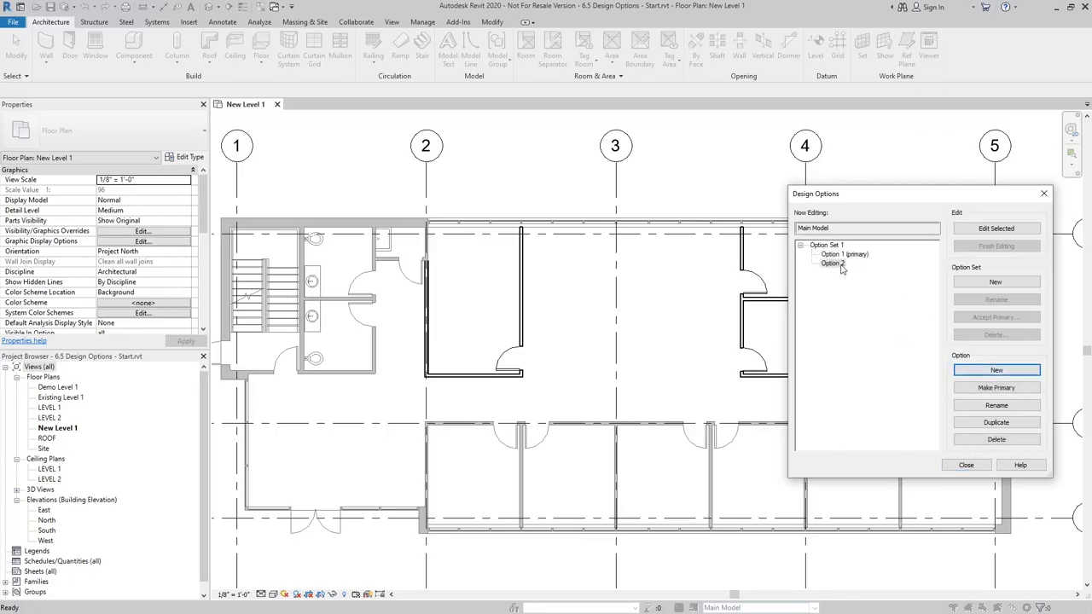
left_click(832, 263)
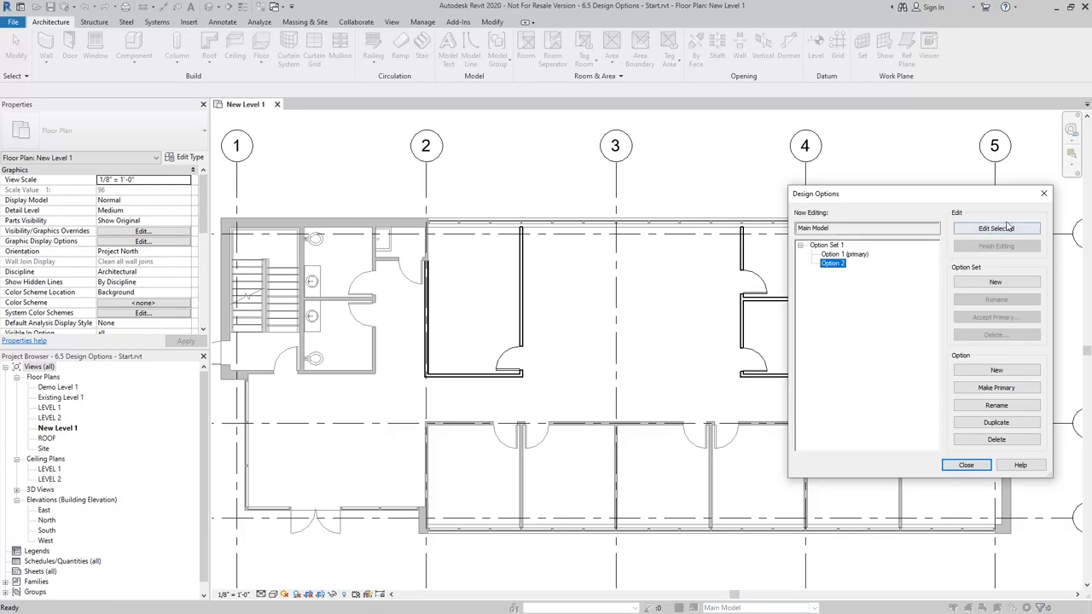
left_click(995, 228)
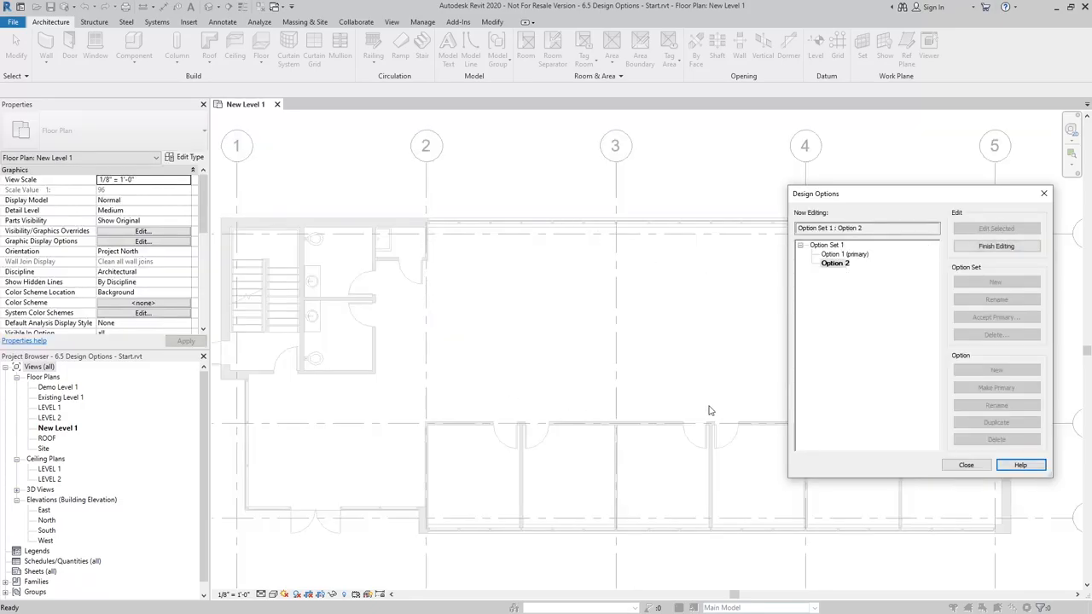
left_click(967, 465)
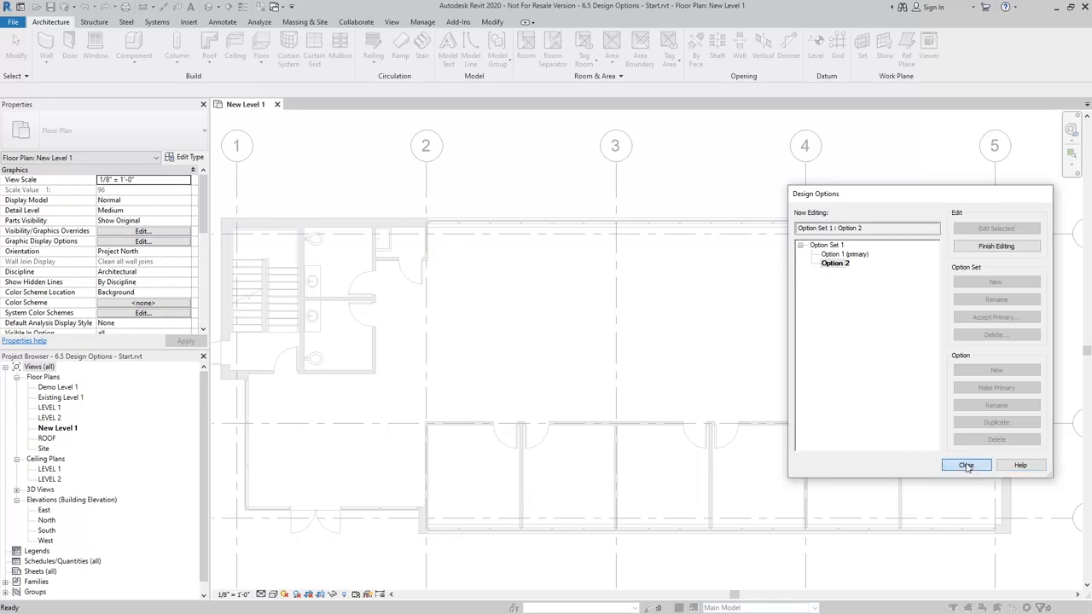
left_click(966, 465)
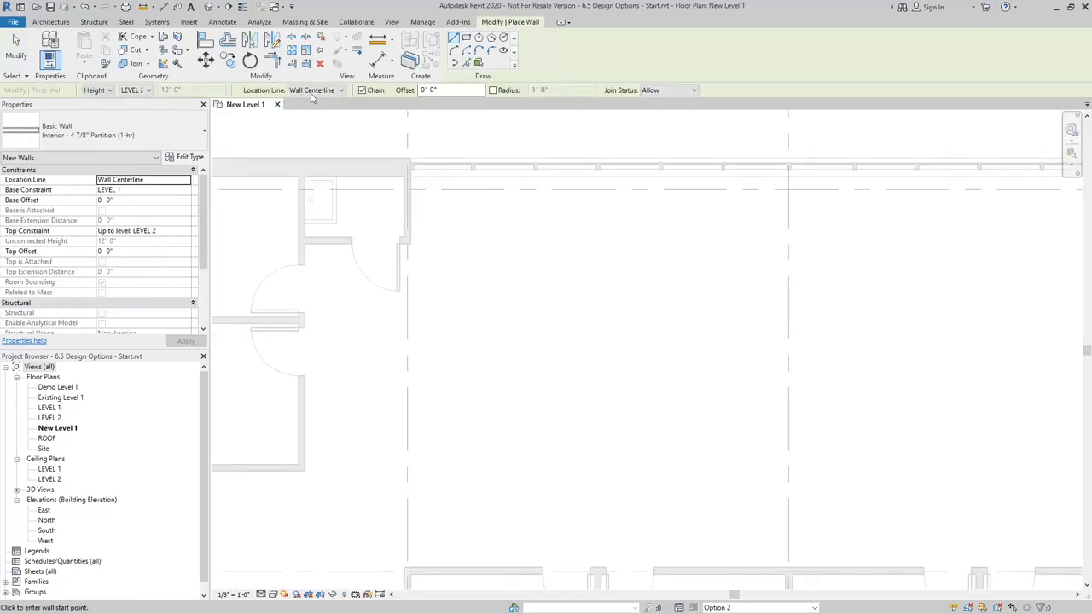
Step: Draw vertical partition walls for the Option 2 room layout, aligned by wall centerline
left_click(342, 90)
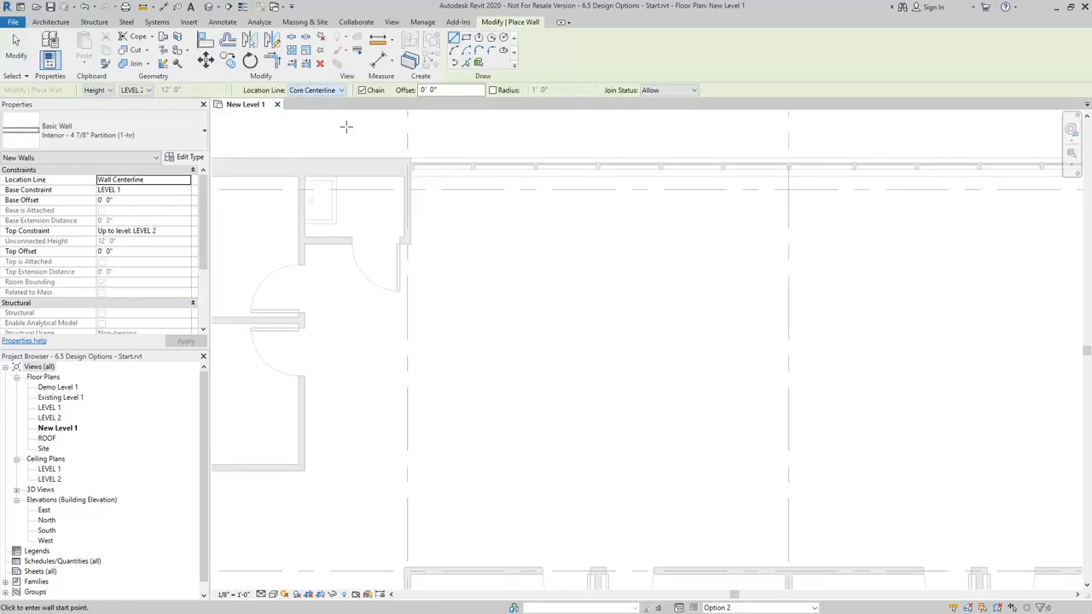
left_click_drag(407, 244, 407, 431)
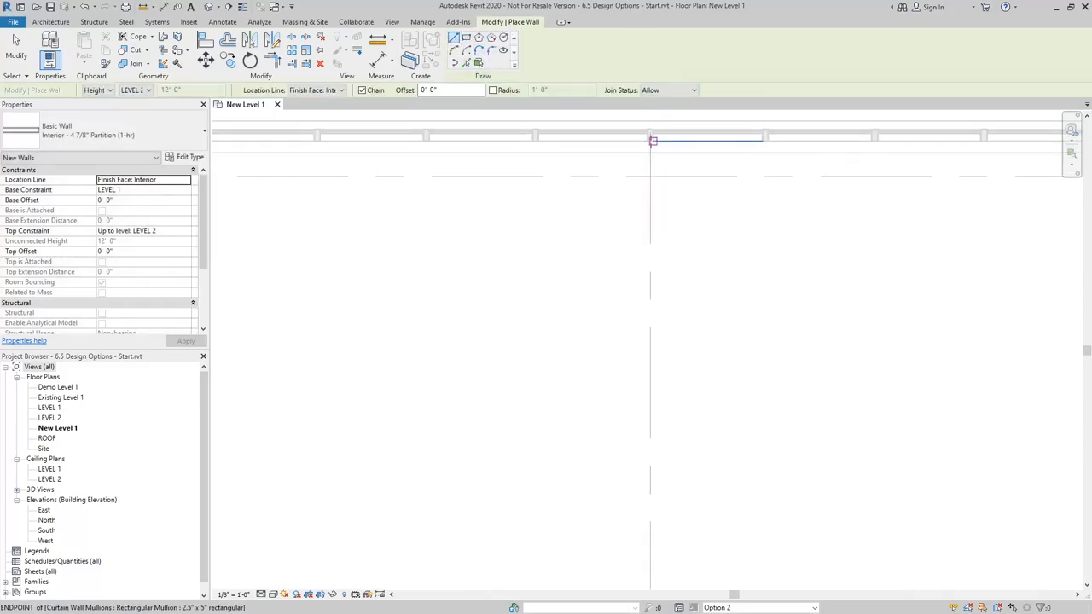
left_click(346, 91)
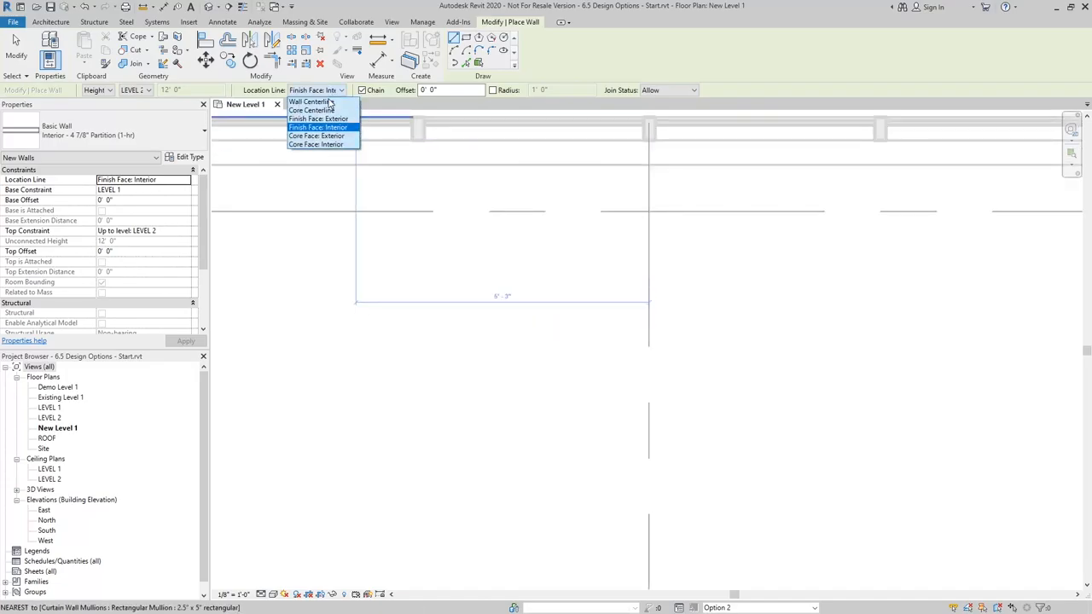
left_click(309, 102)
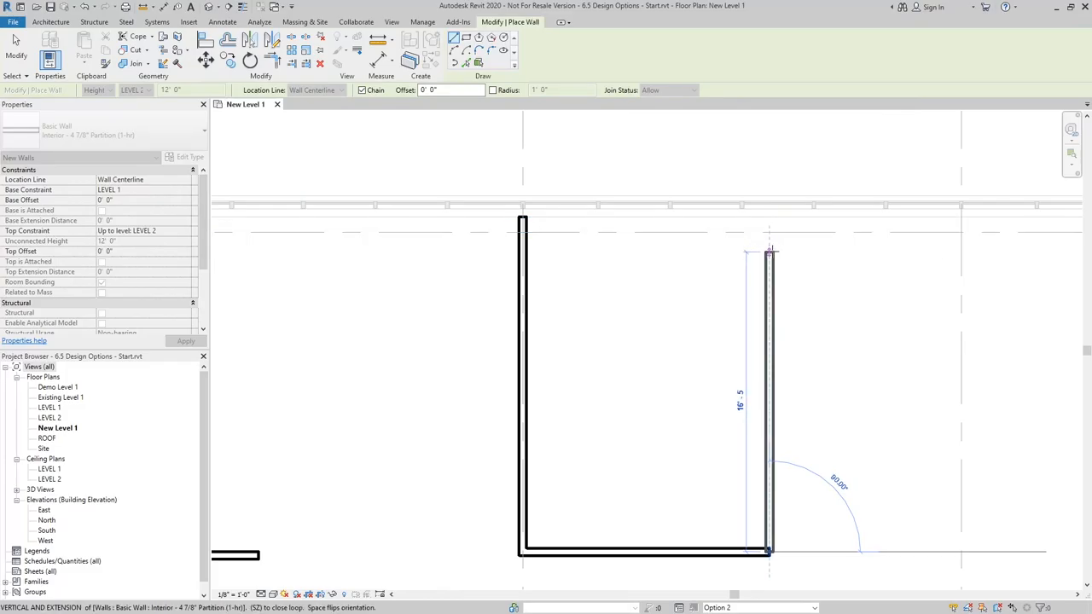
left_click(767, 223)
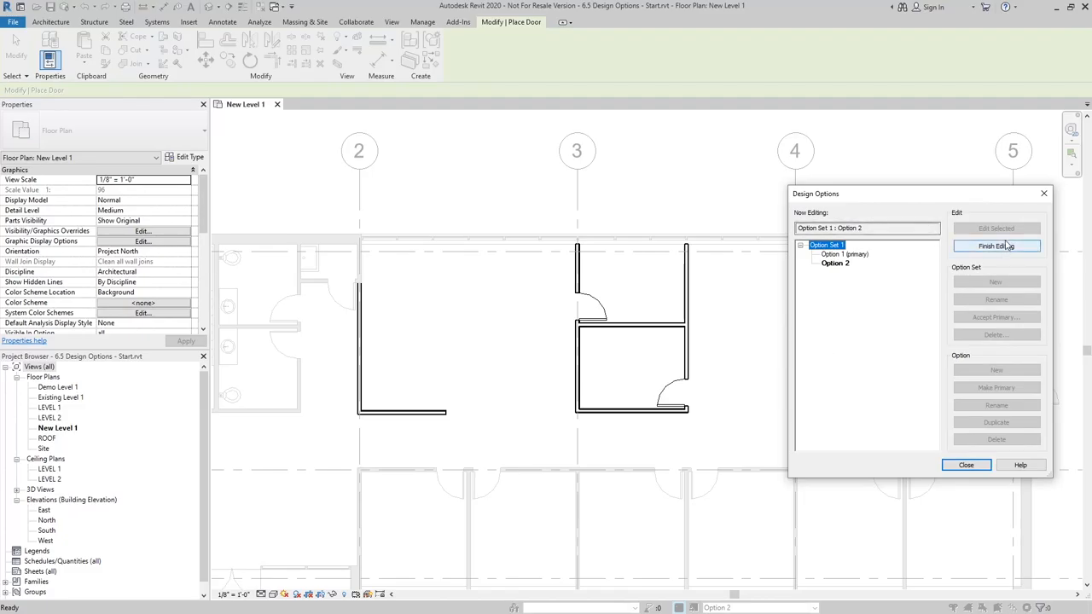
Step: Finish editing Option 2 and close the Design Options dialog
left_click(995, 246)
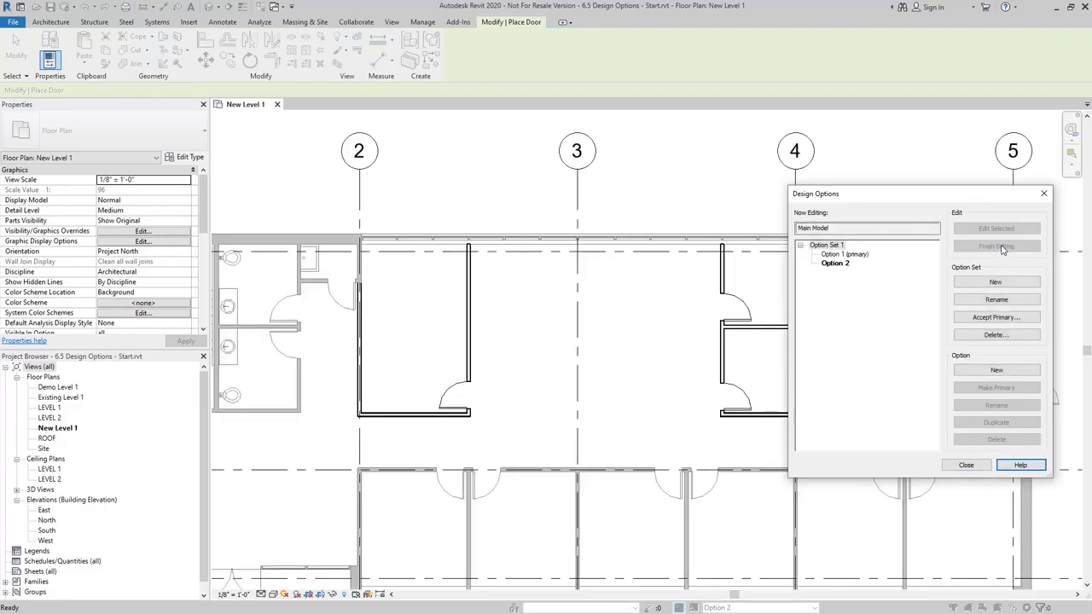
left_click(965, 465)
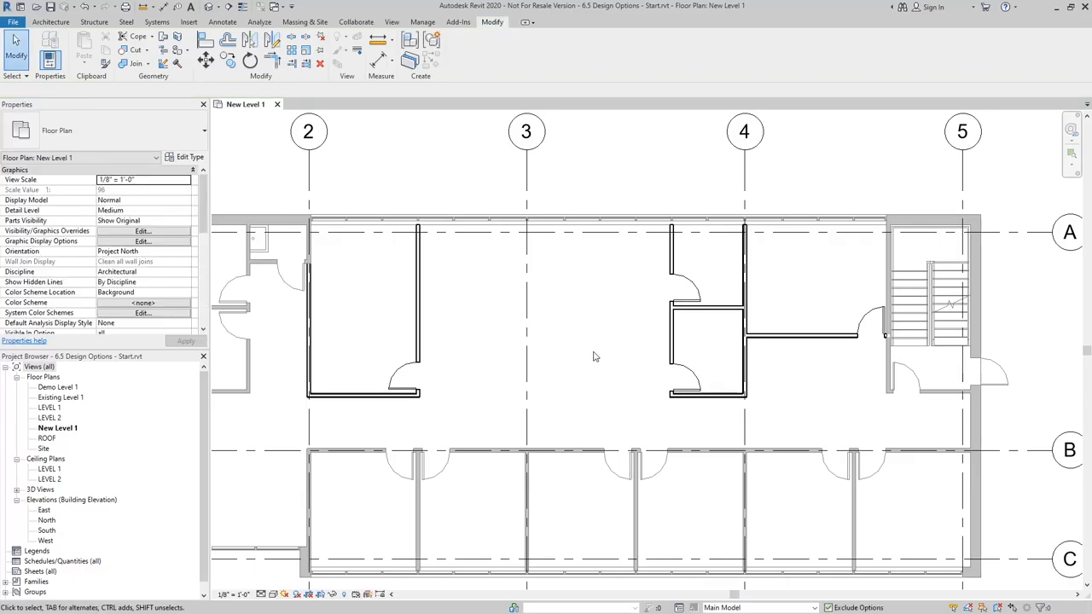
mouse_move(600, 355)
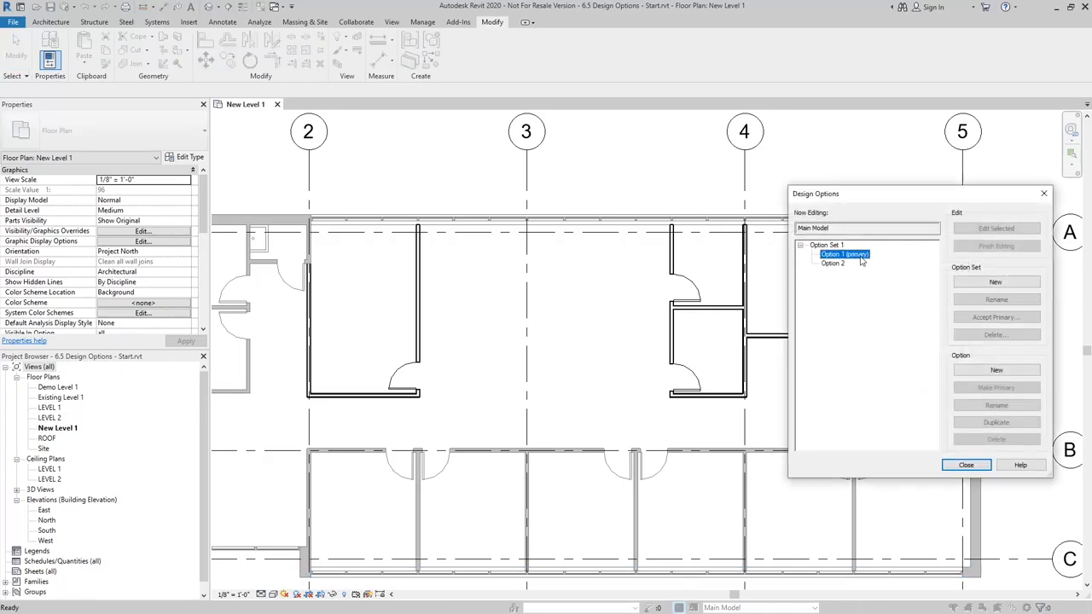
left_click(843, 255)
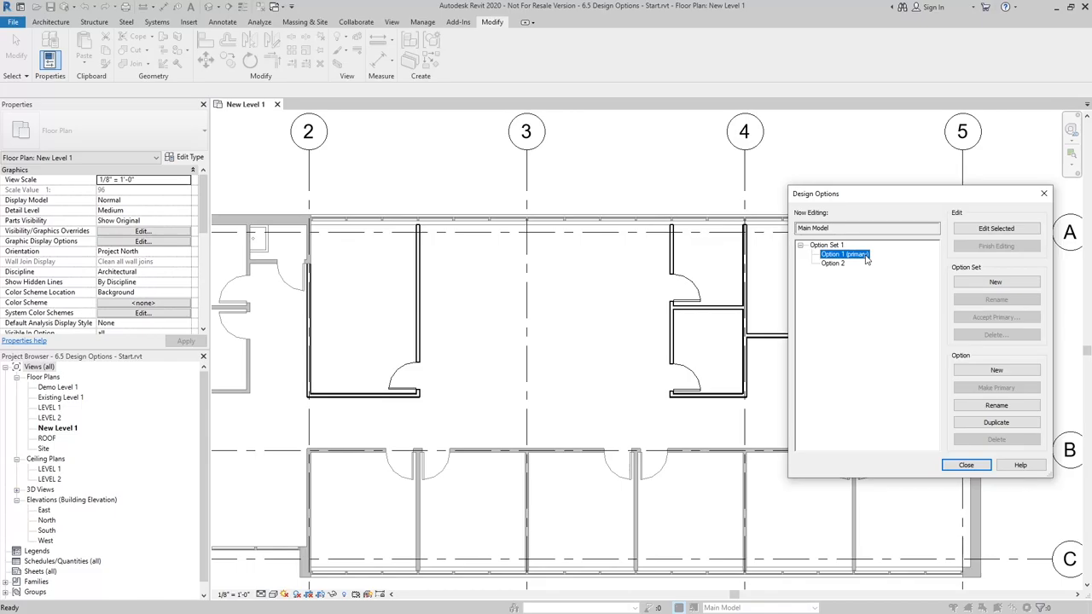
left_click(832, 263)
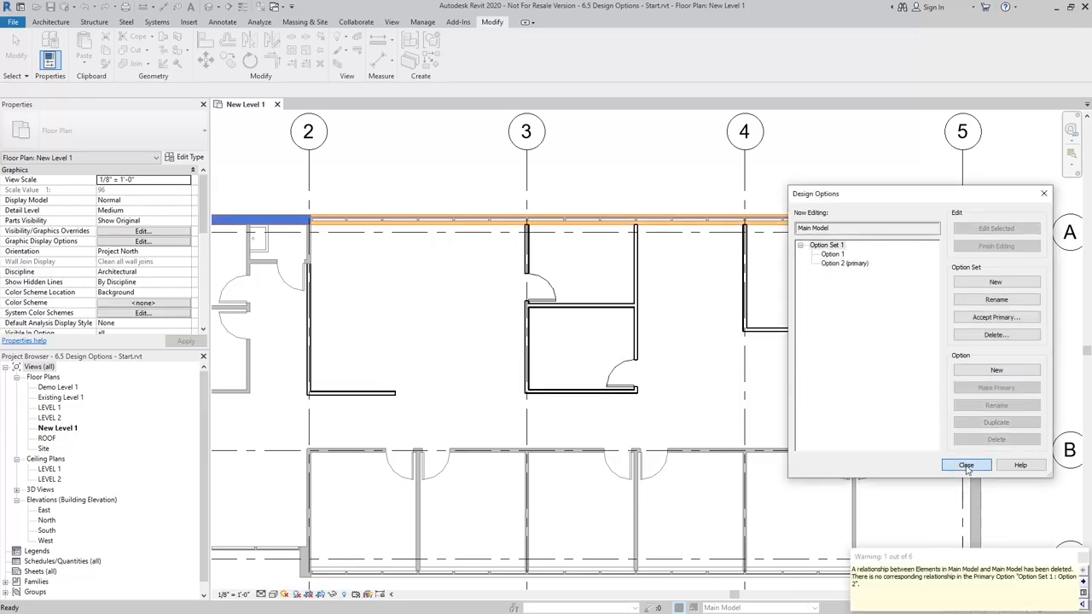
left_click(965, 465)
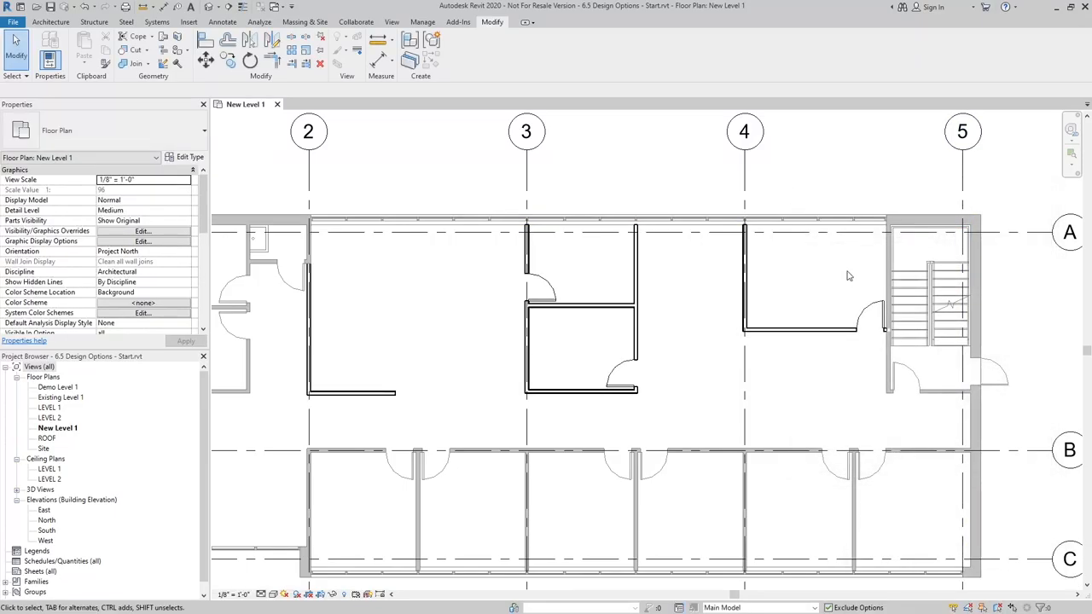
mouse_move(706, 382)
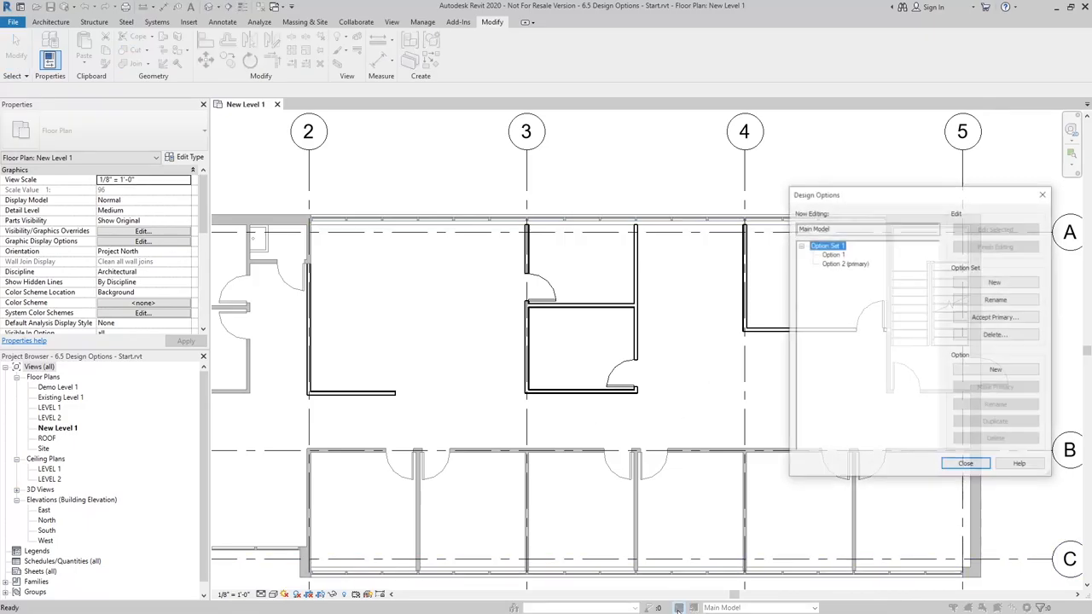
left_click(832, 254)
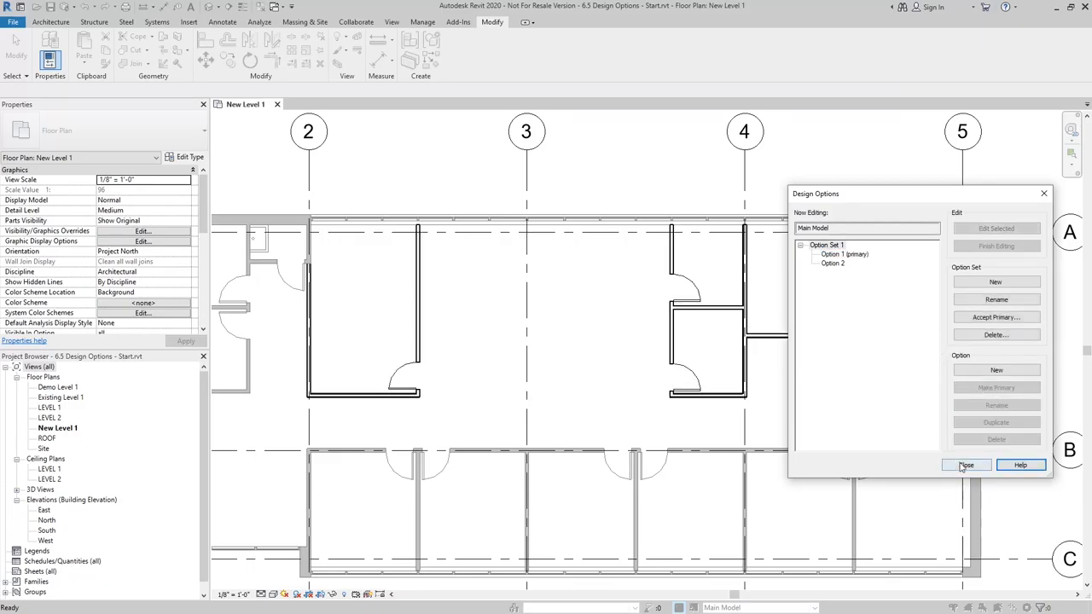
left_click(966, 465)
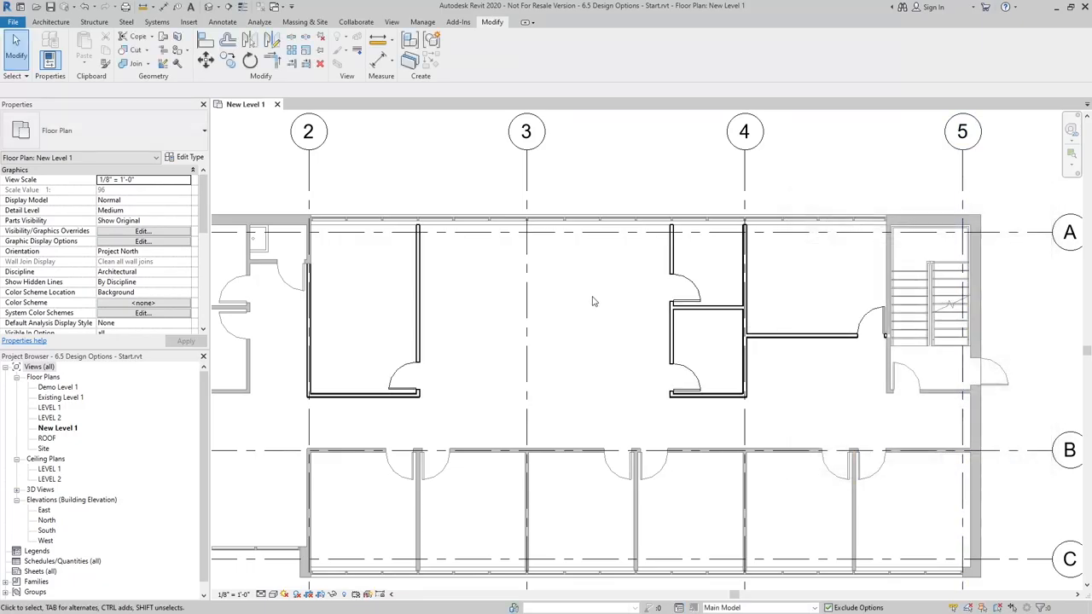
left_click_drag(595, 301, 629, 299)
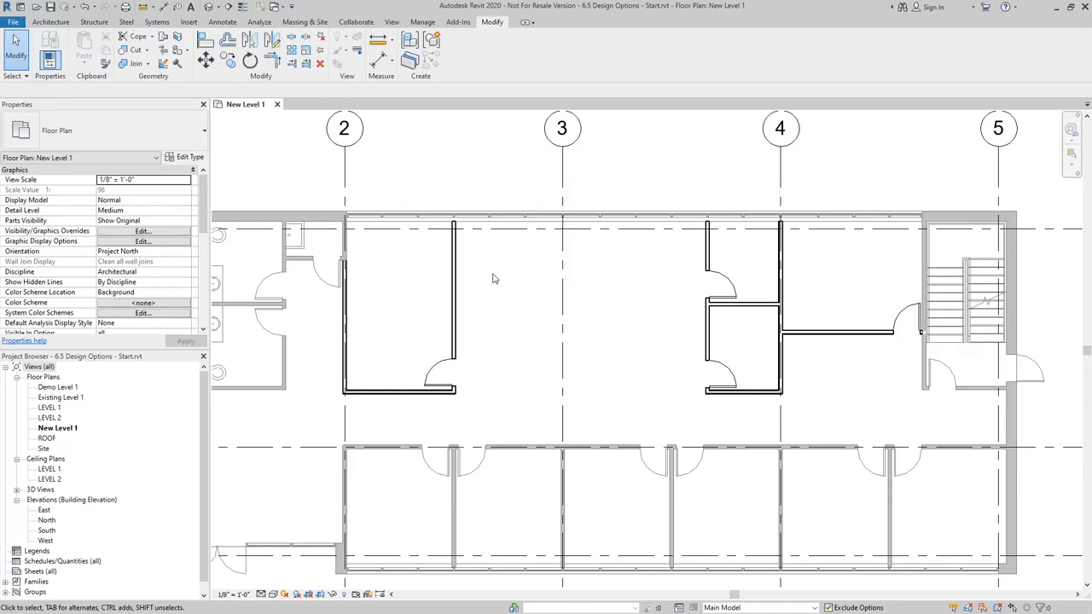
mouse_move(445, 280)
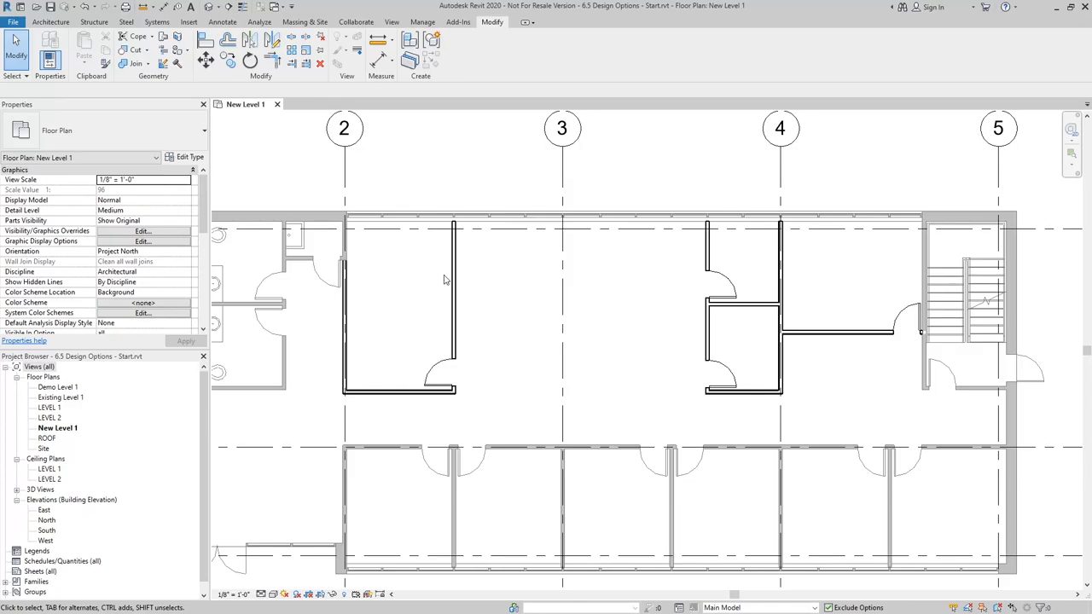
mouse_move(73, 430)
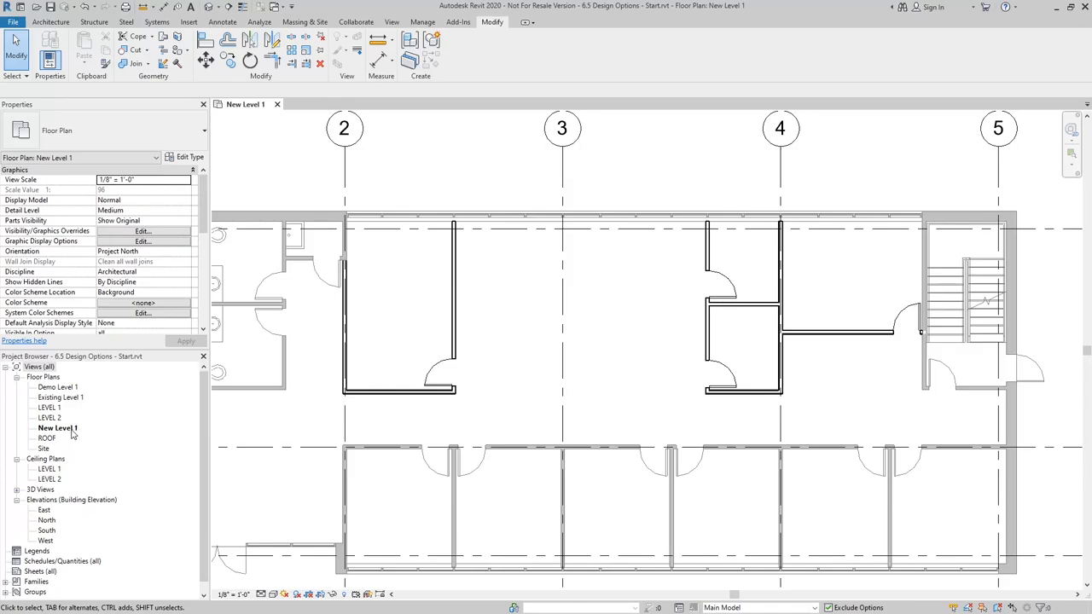
Step: Duplicate New Level 1, naming the copy 'New Level 1 Option 2' and the original 'Option 1'
right_click(56, 428)
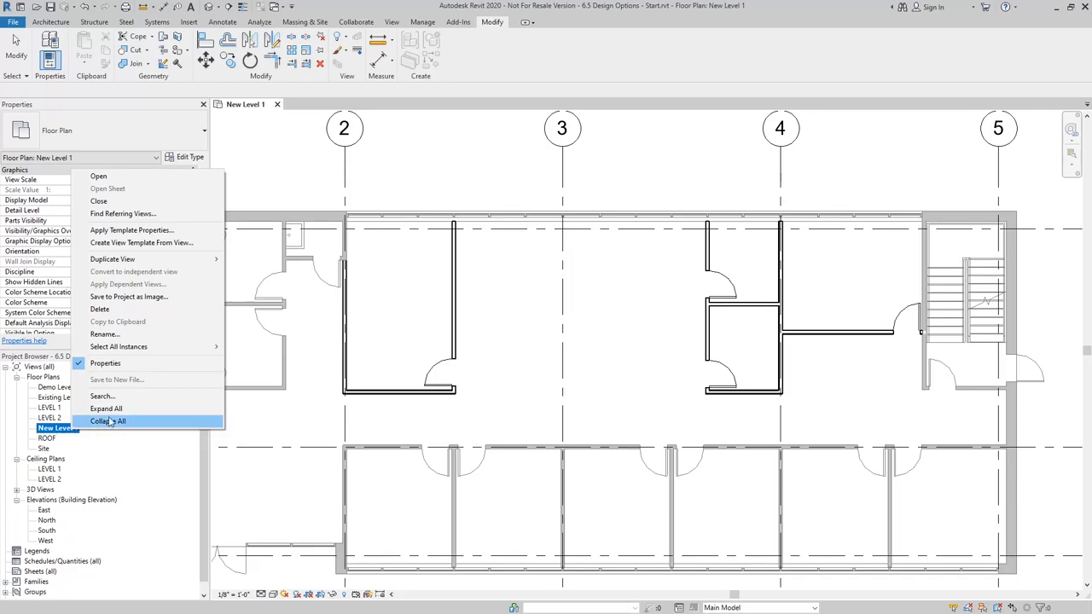
mouse_move(112, 258)
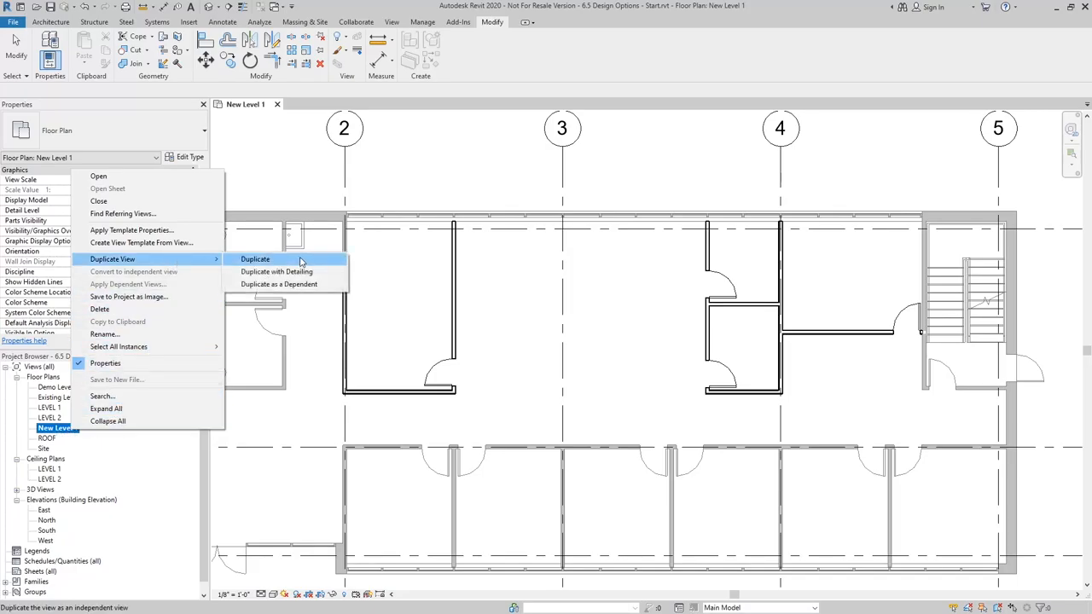
left_click(254, 258)
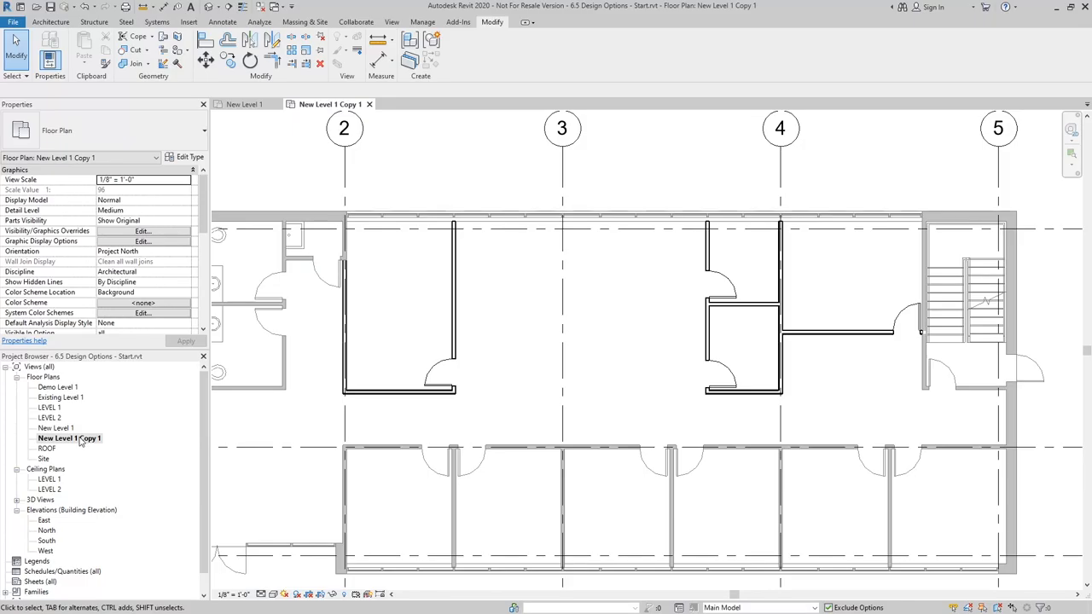
double_click(69, 437)
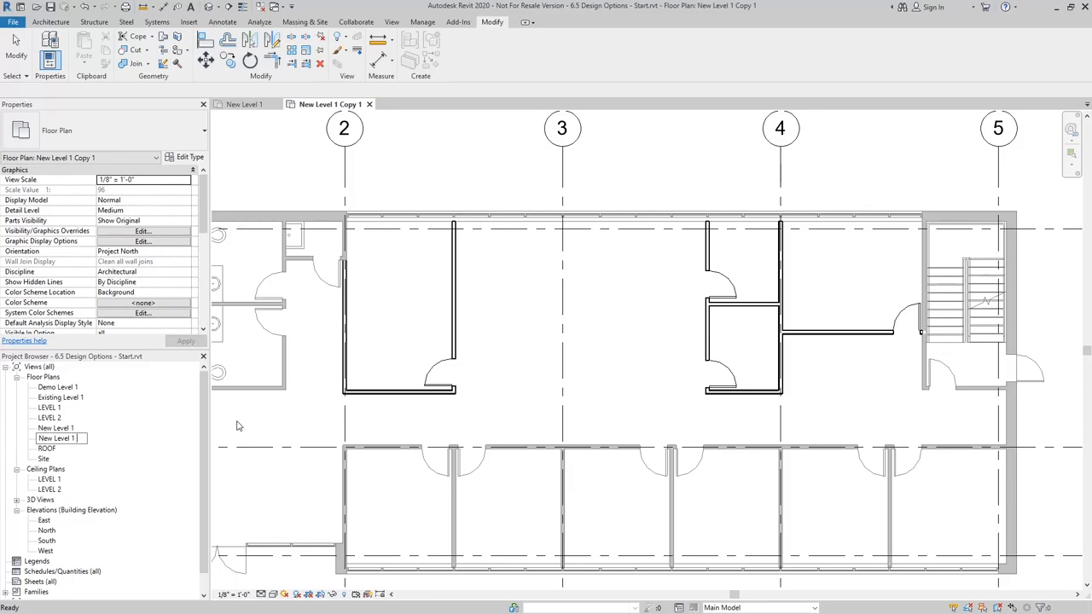
type("Option")
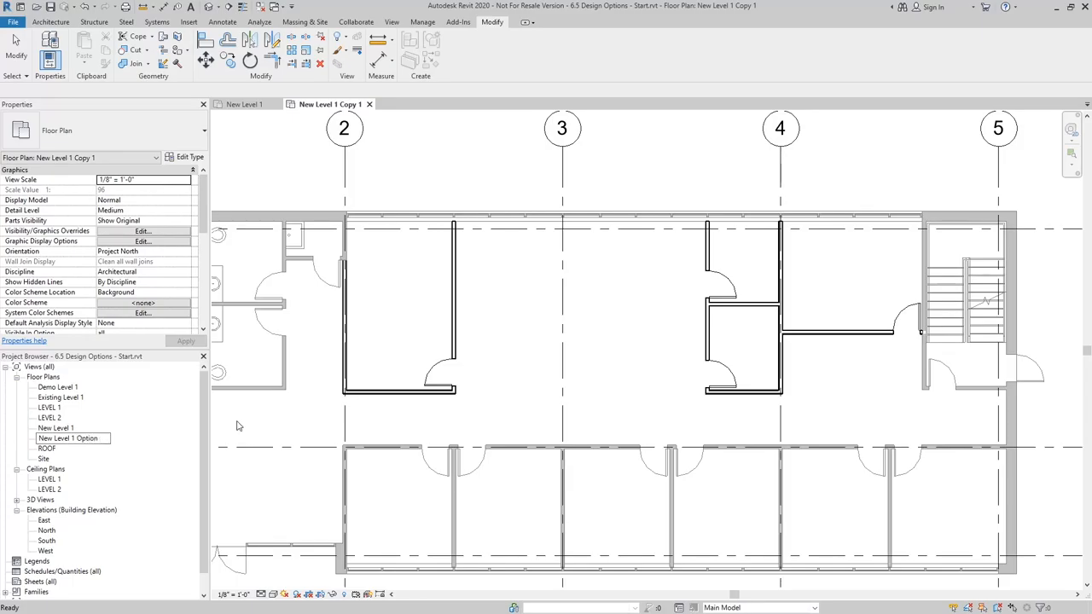
right_click(53, 427)
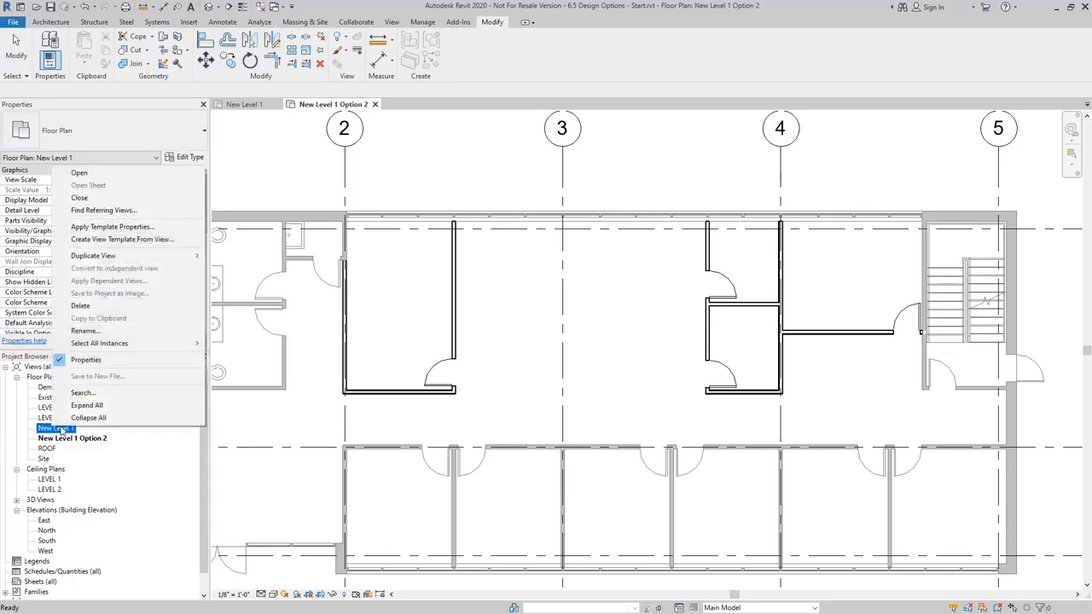
left_click(86, 360)
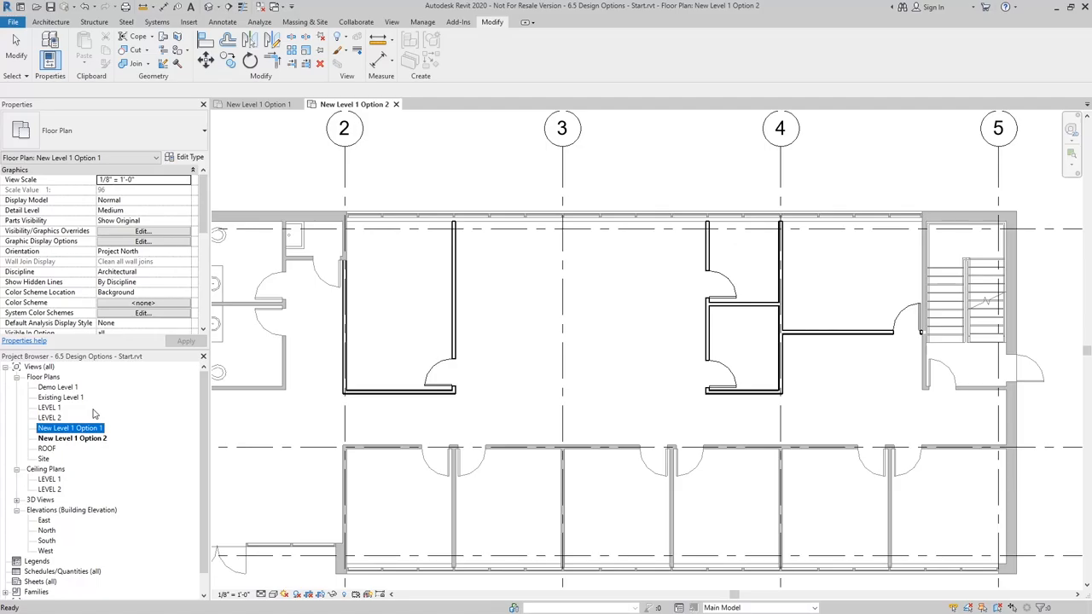
Step: Set the New Level 1 Option 2 view's Option Set 1 visibility to Option 2
double_click(72, 437)
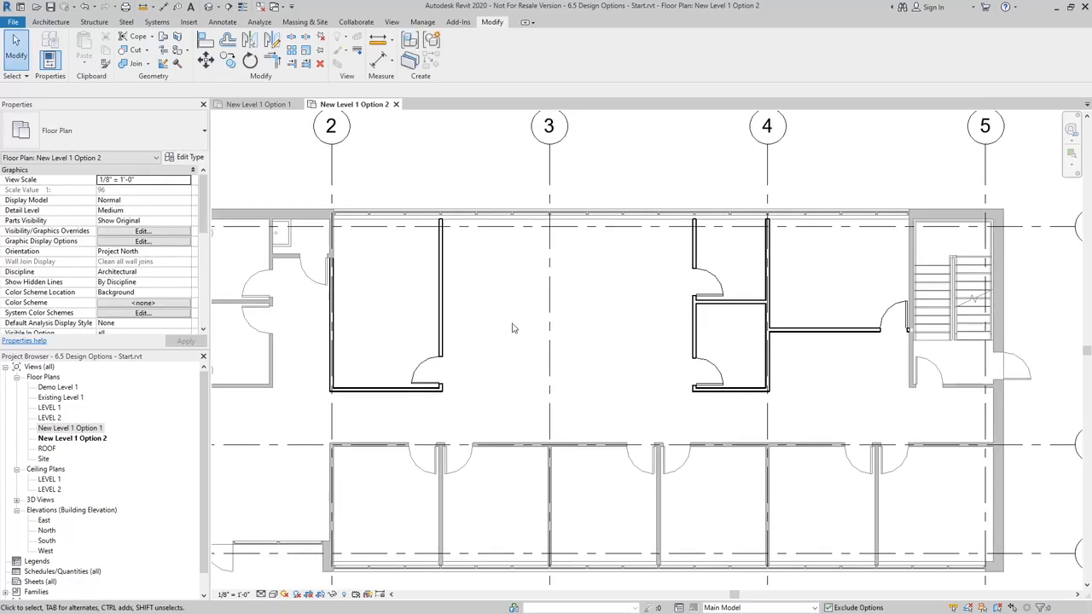
mouse_move(631, 309)
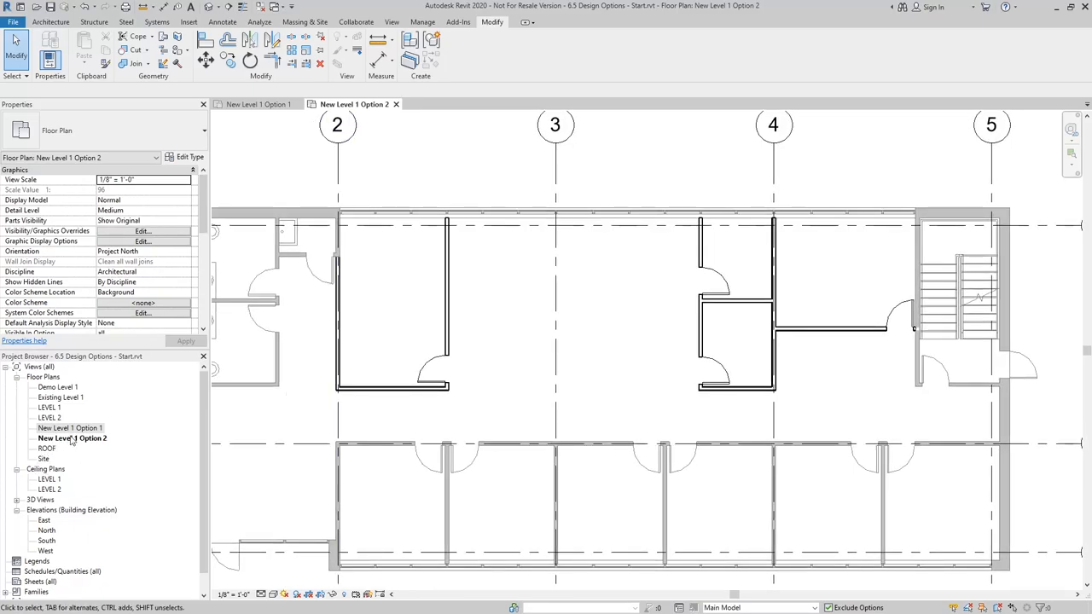
left_click(71, 438)
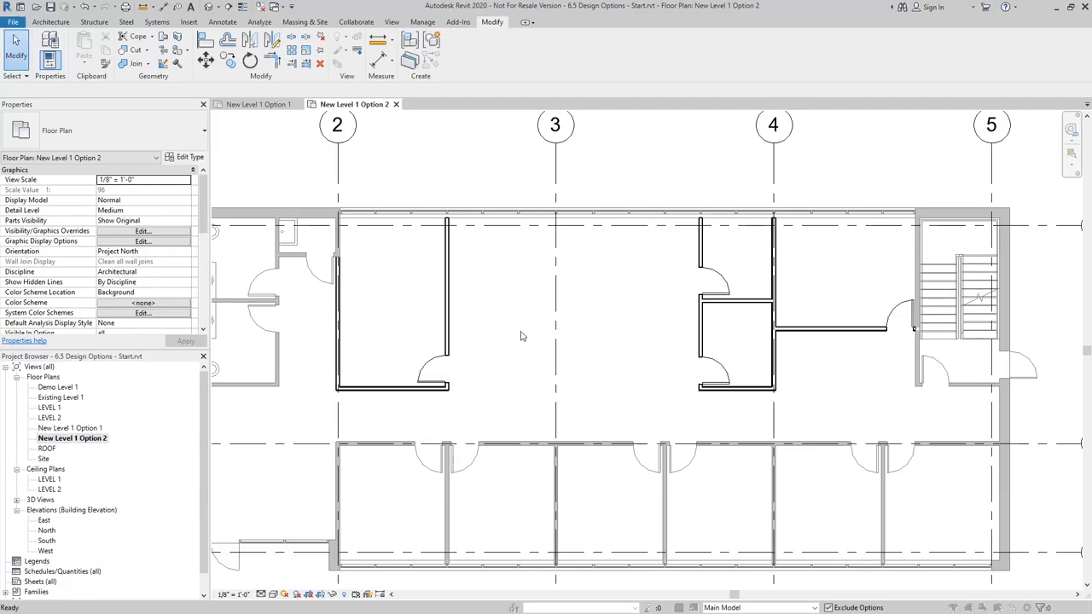
left_click(141, 230)
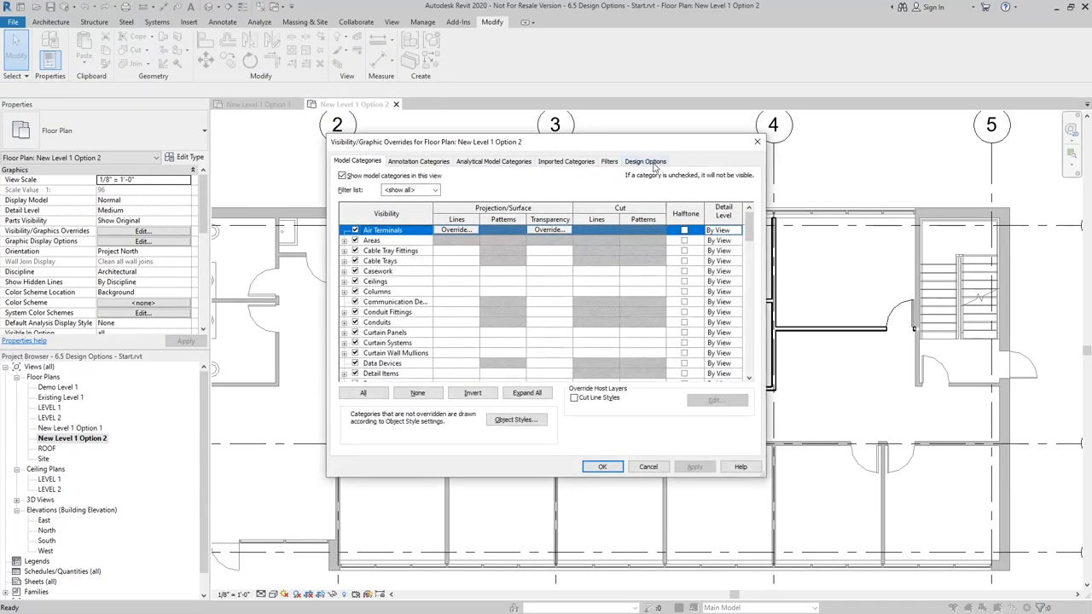
left_click(645, 161)
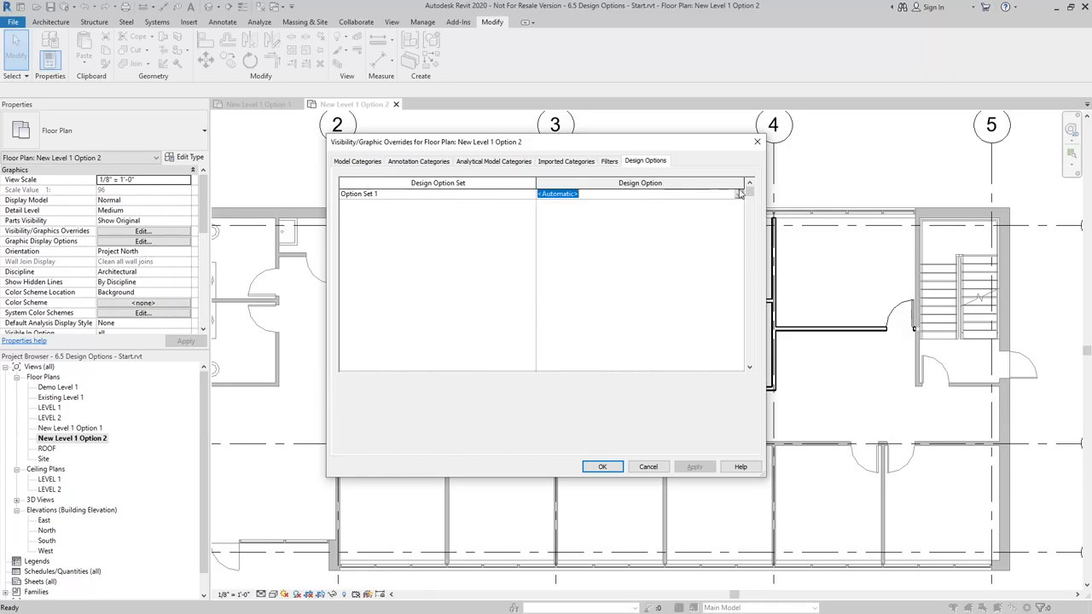
left_click(741, 194)
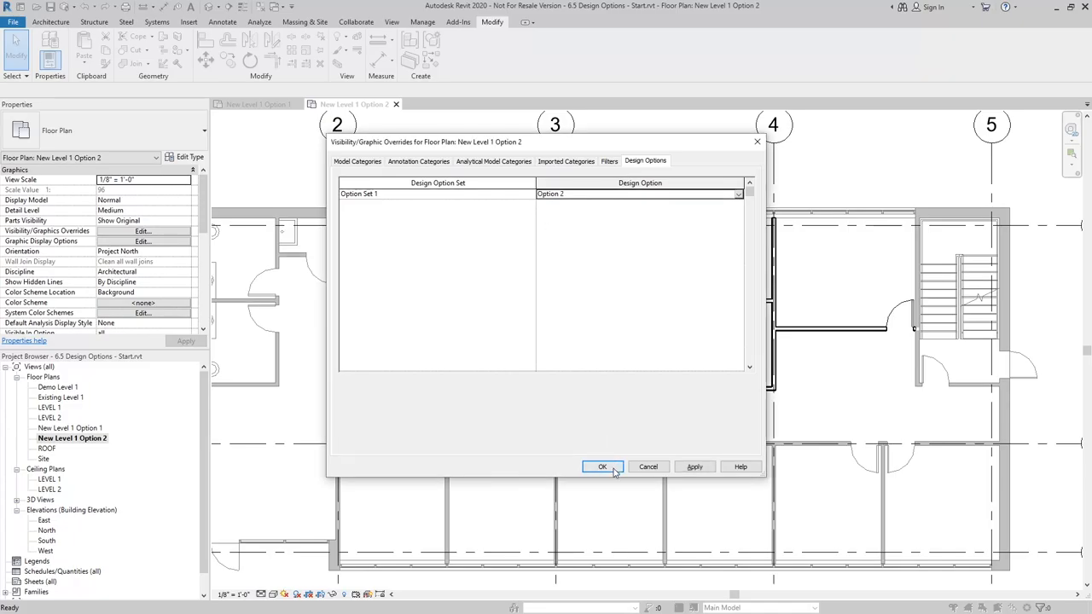
left_click(602, 466)
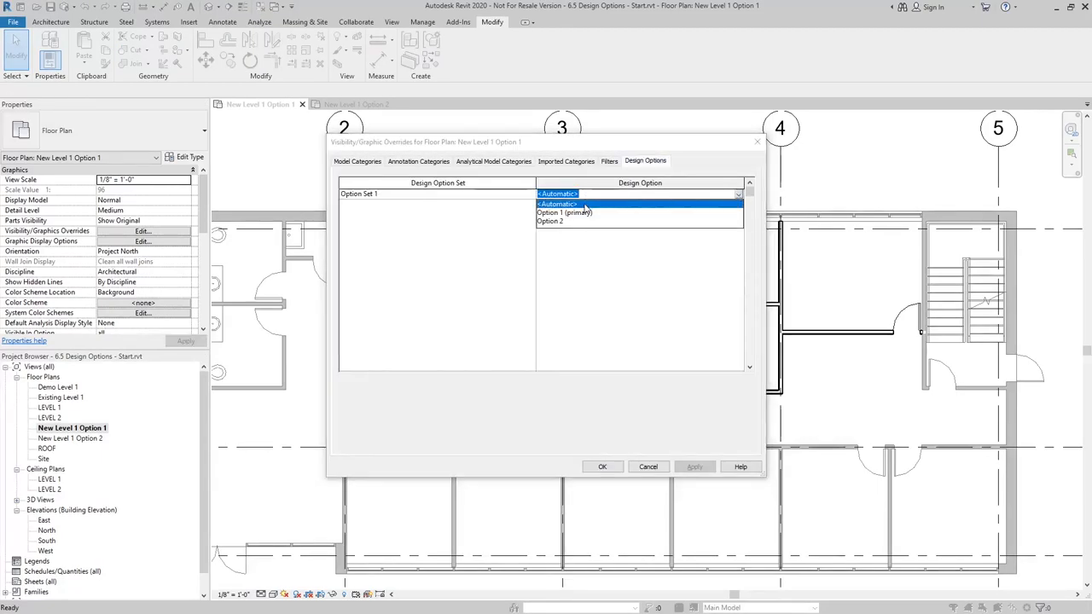
Step: Show Option 1 (primary) in the New Level 1 Option 1 view and confirm
left_click(564, 213)
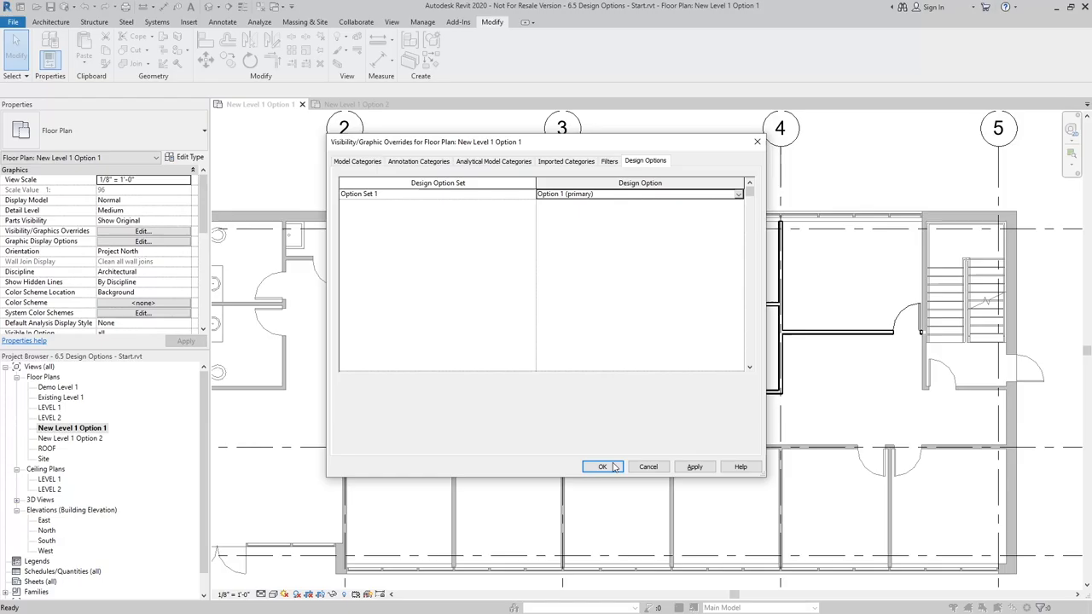
left_click(603, 466)
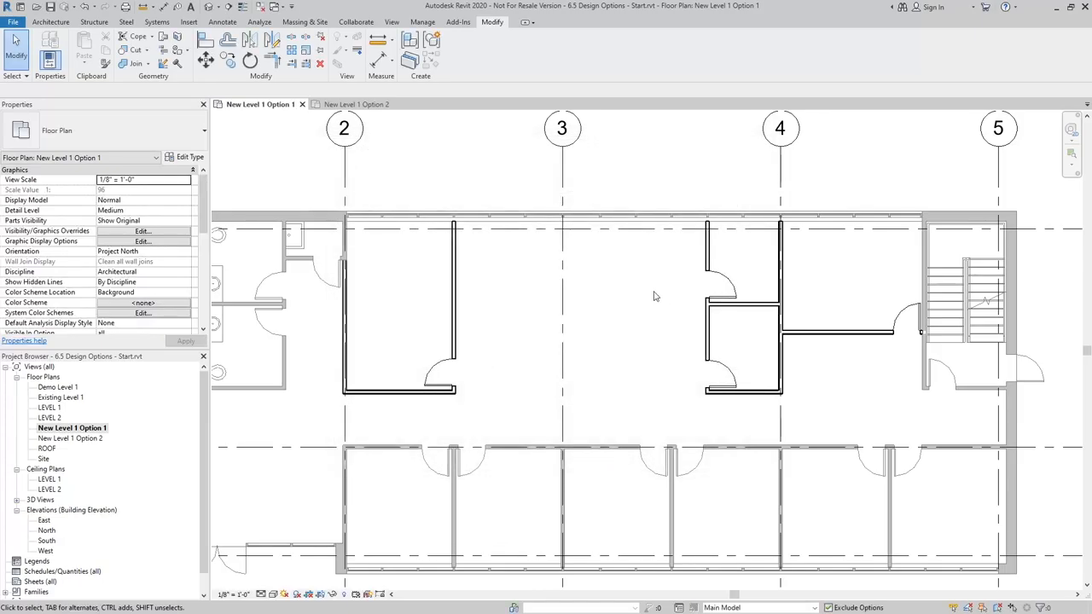